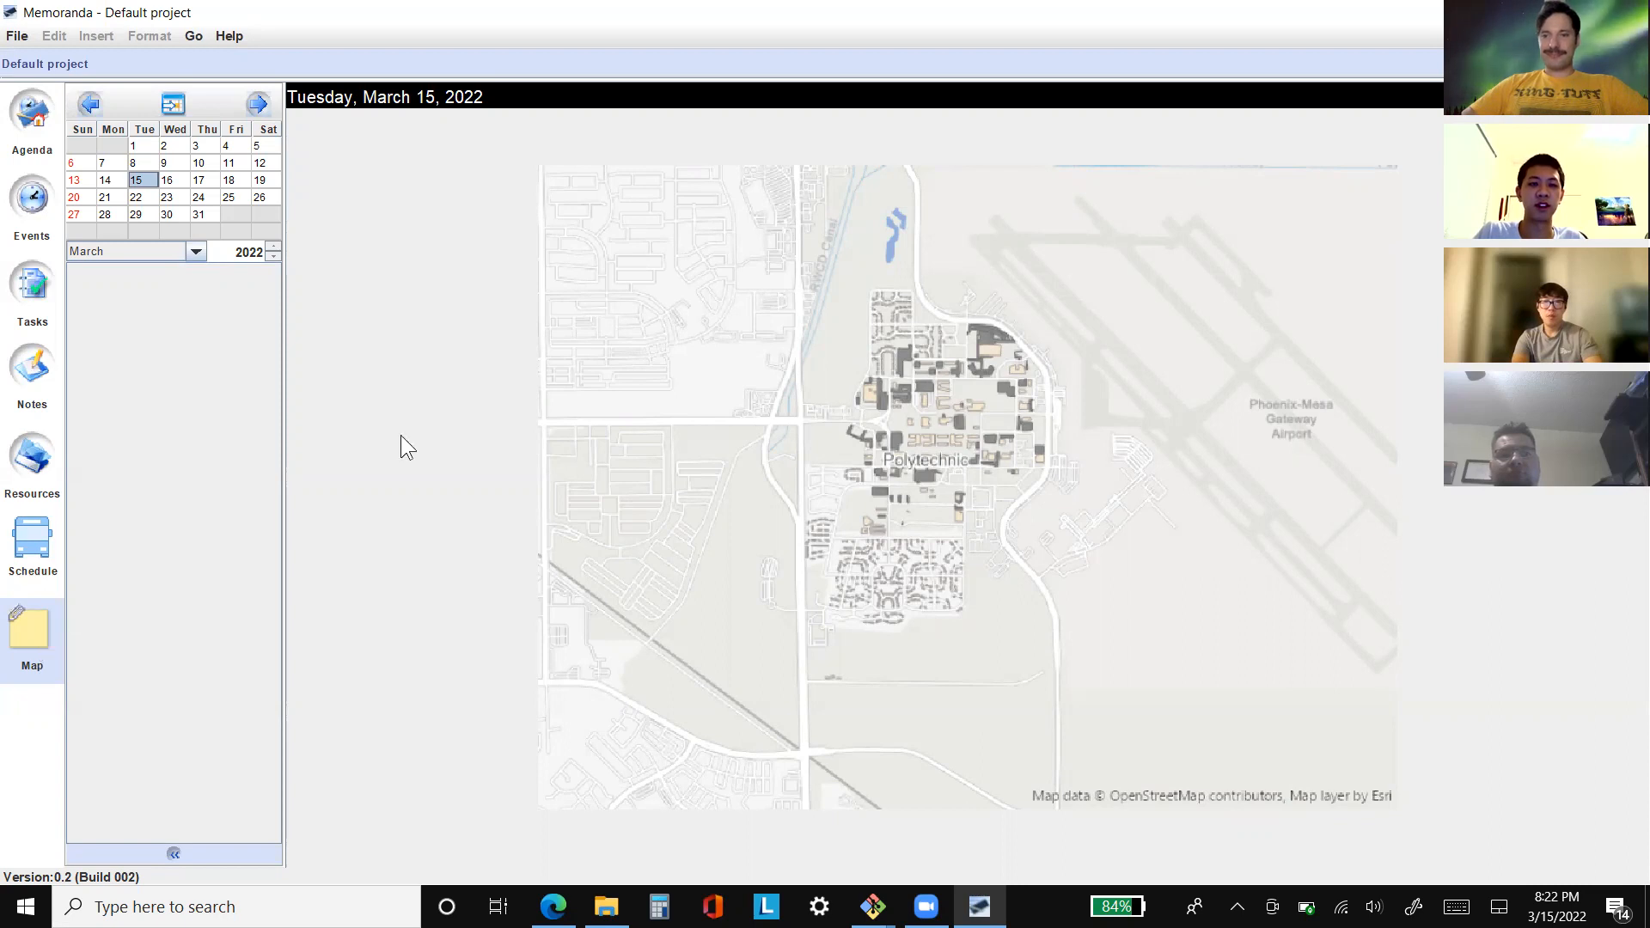
pyautogui.moveTo(460, 336)
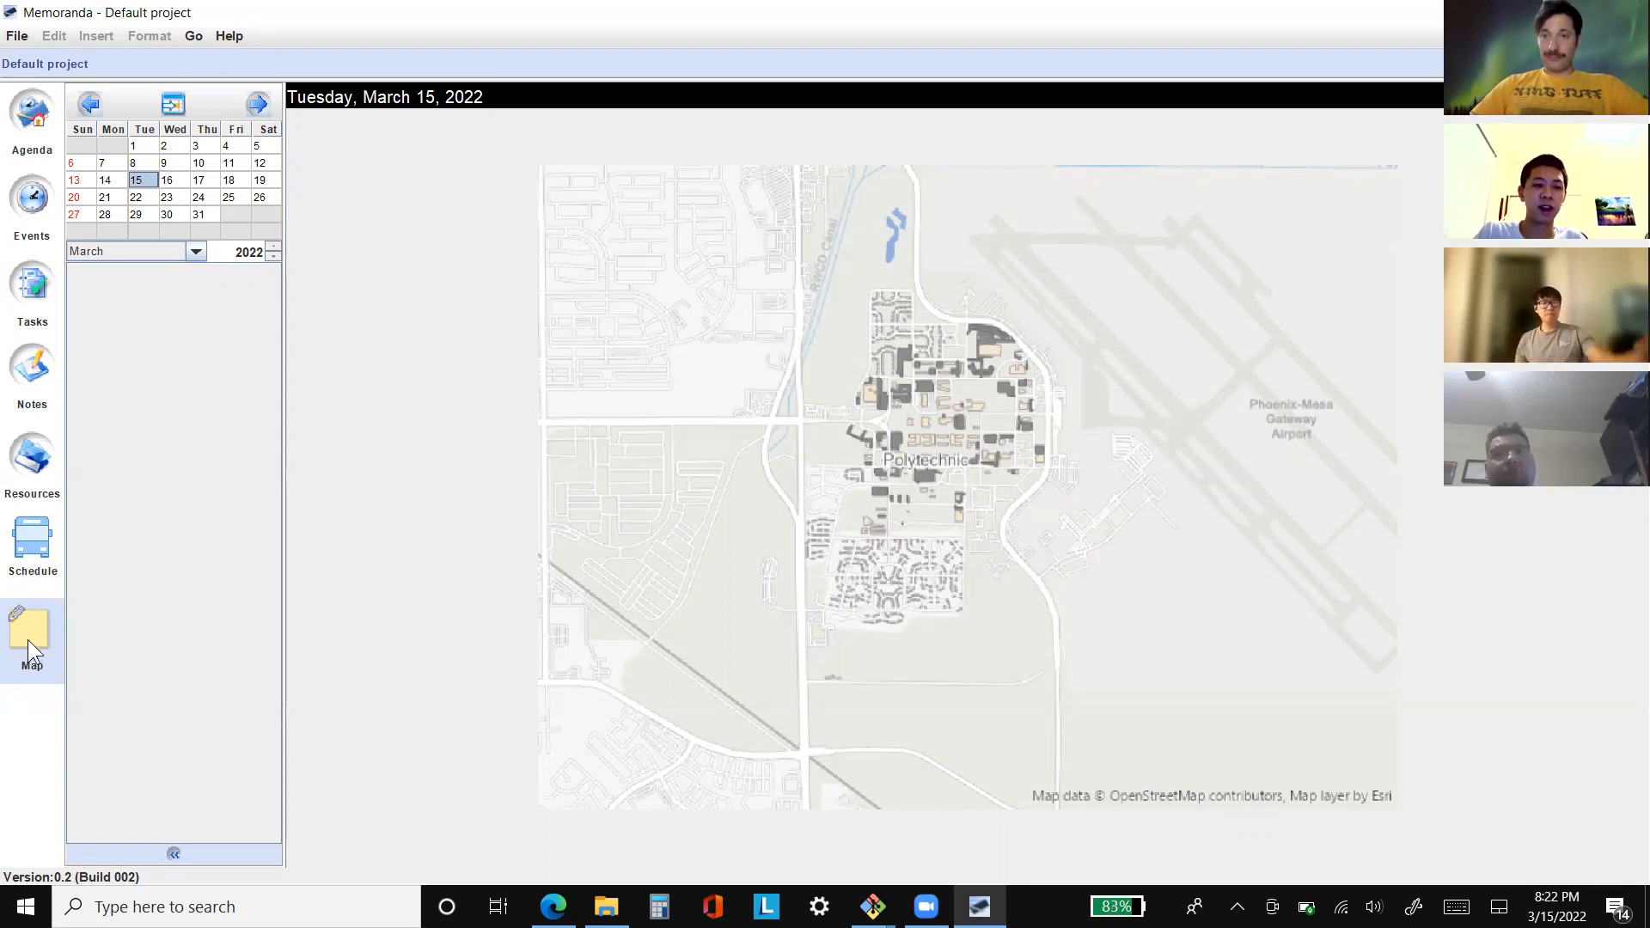
pyautogui.moveTo(336, 642)
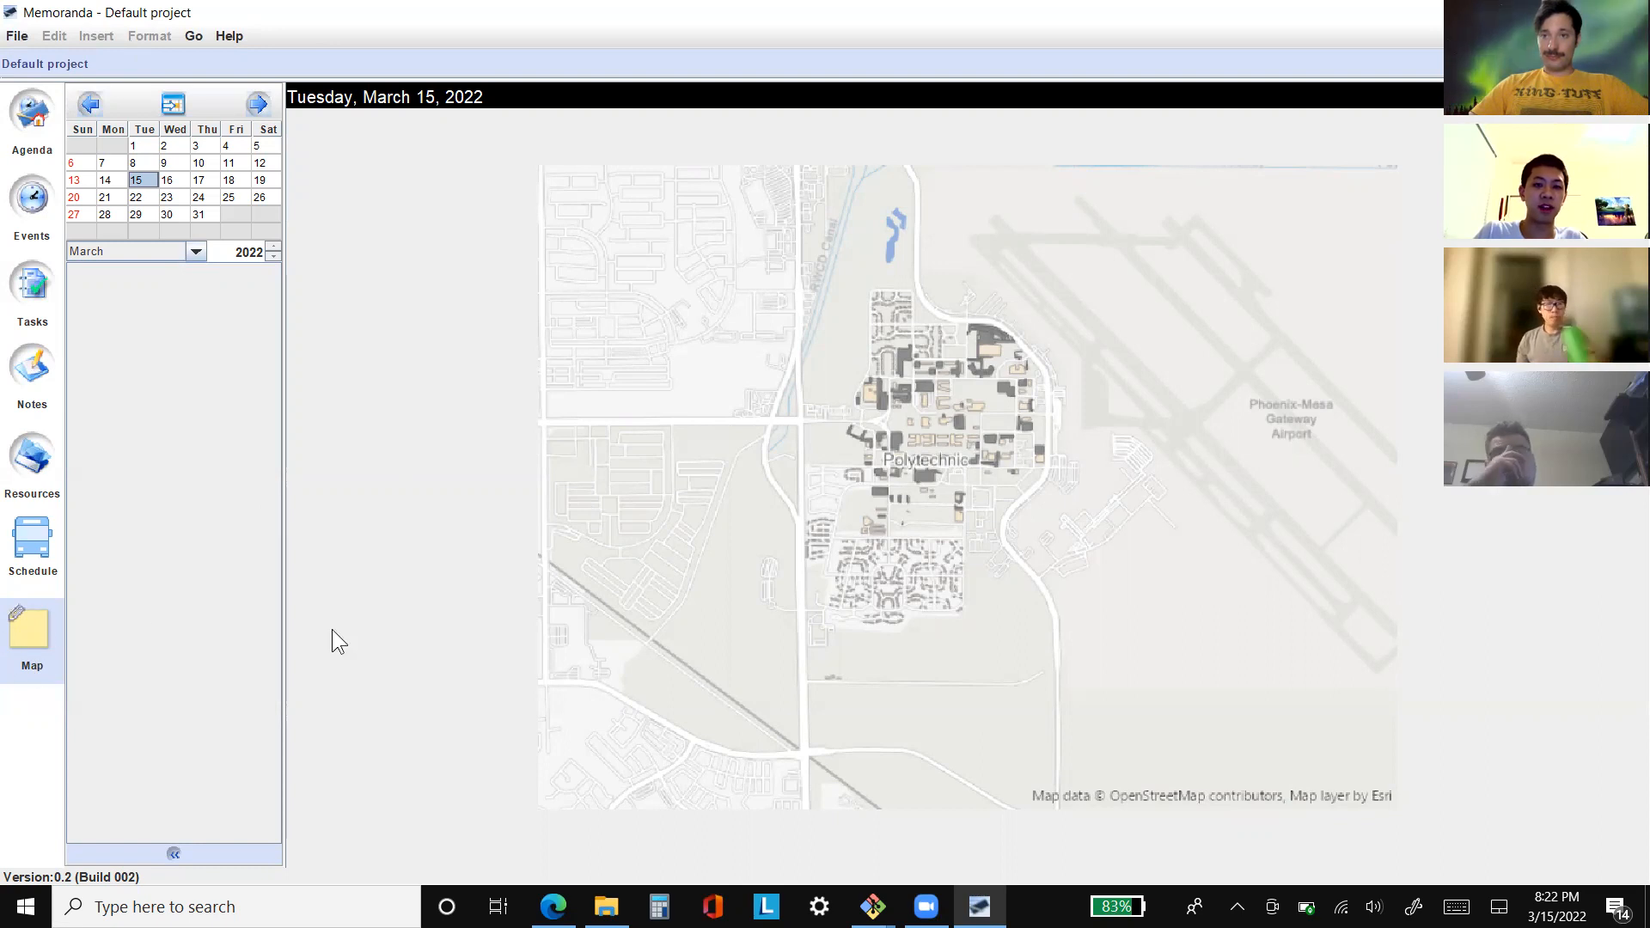
pyautogui.moveTo(407, 591)
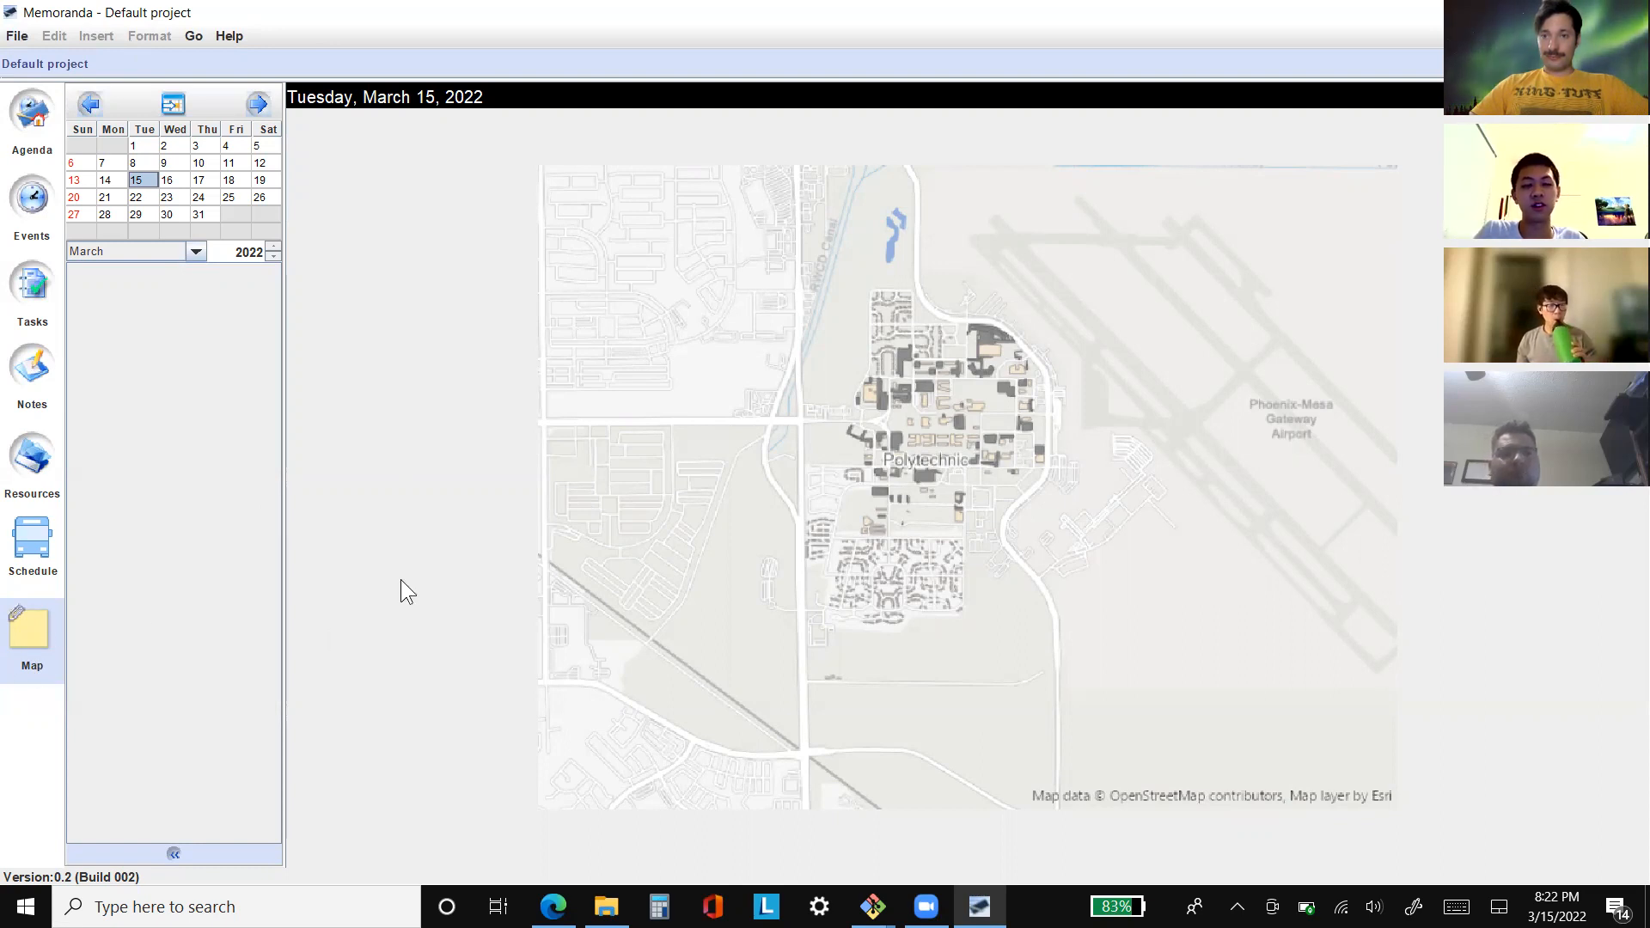
pyautogui.moveTo(536, 494)
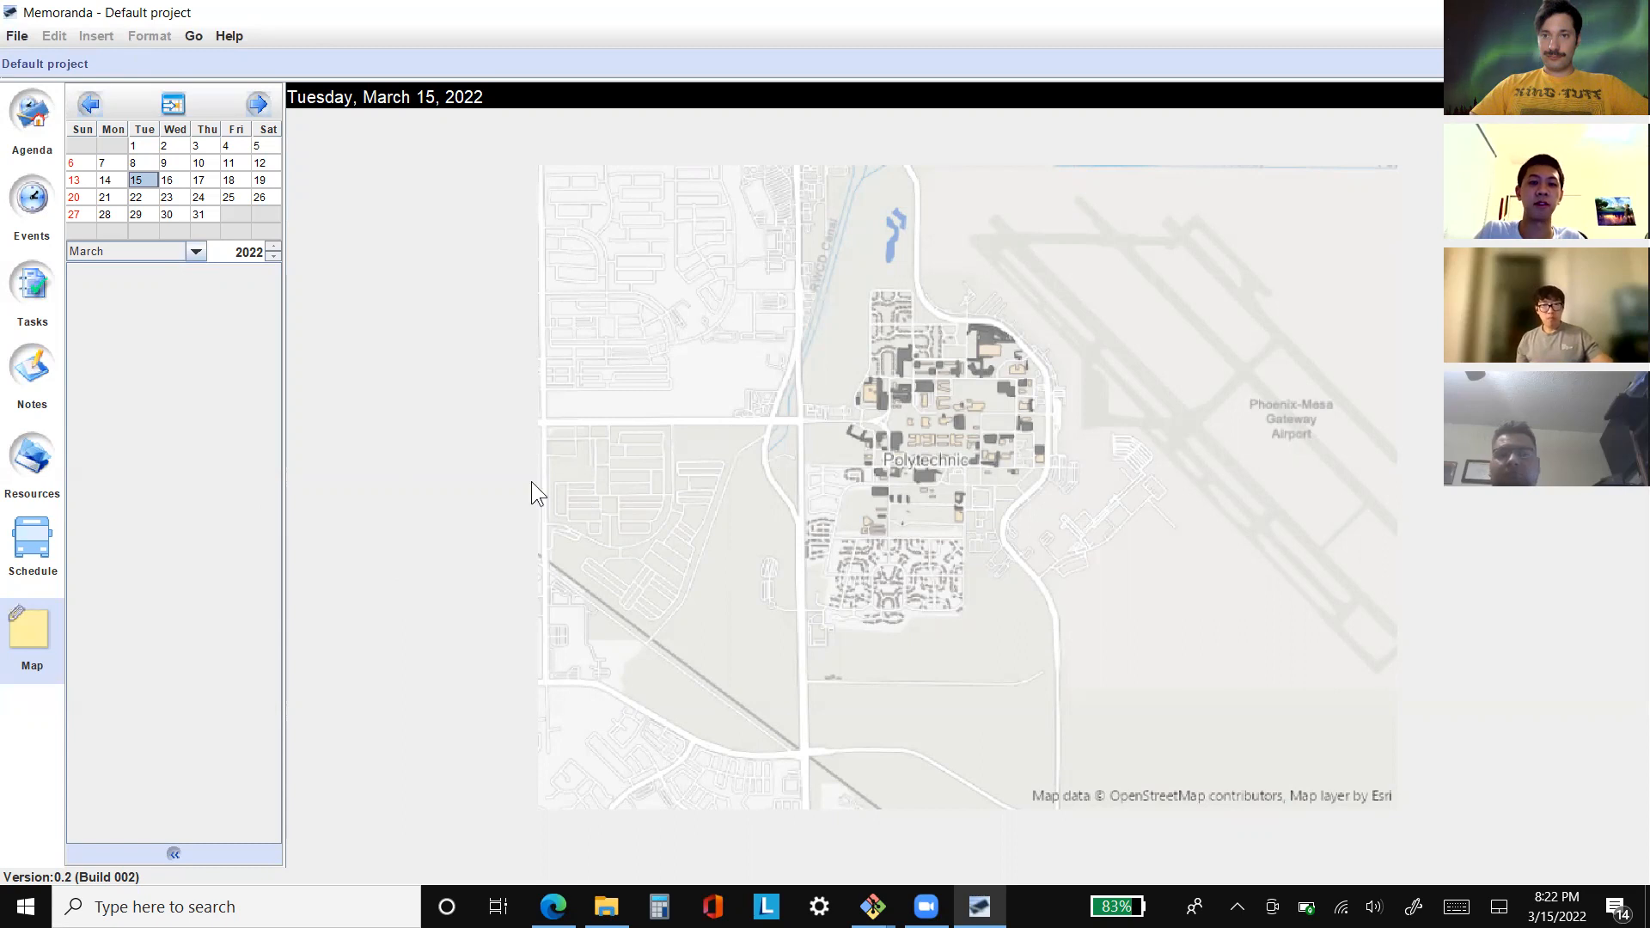
pyautogui.moveTo(881, 434)
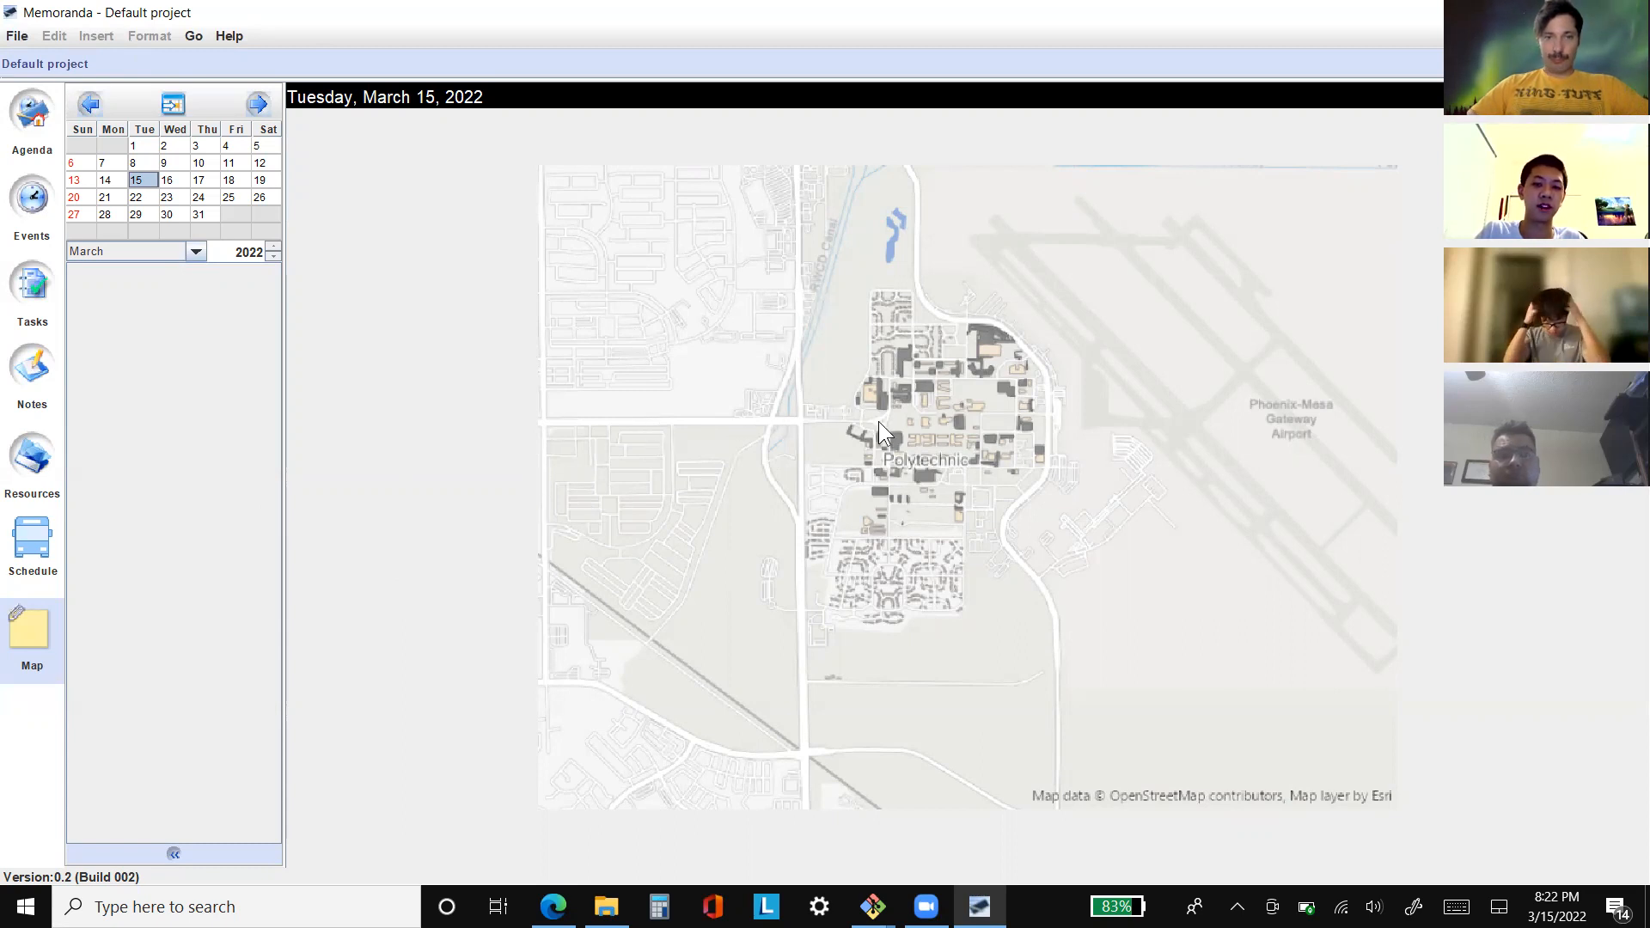
pyautogui.moveTo(863, 416)
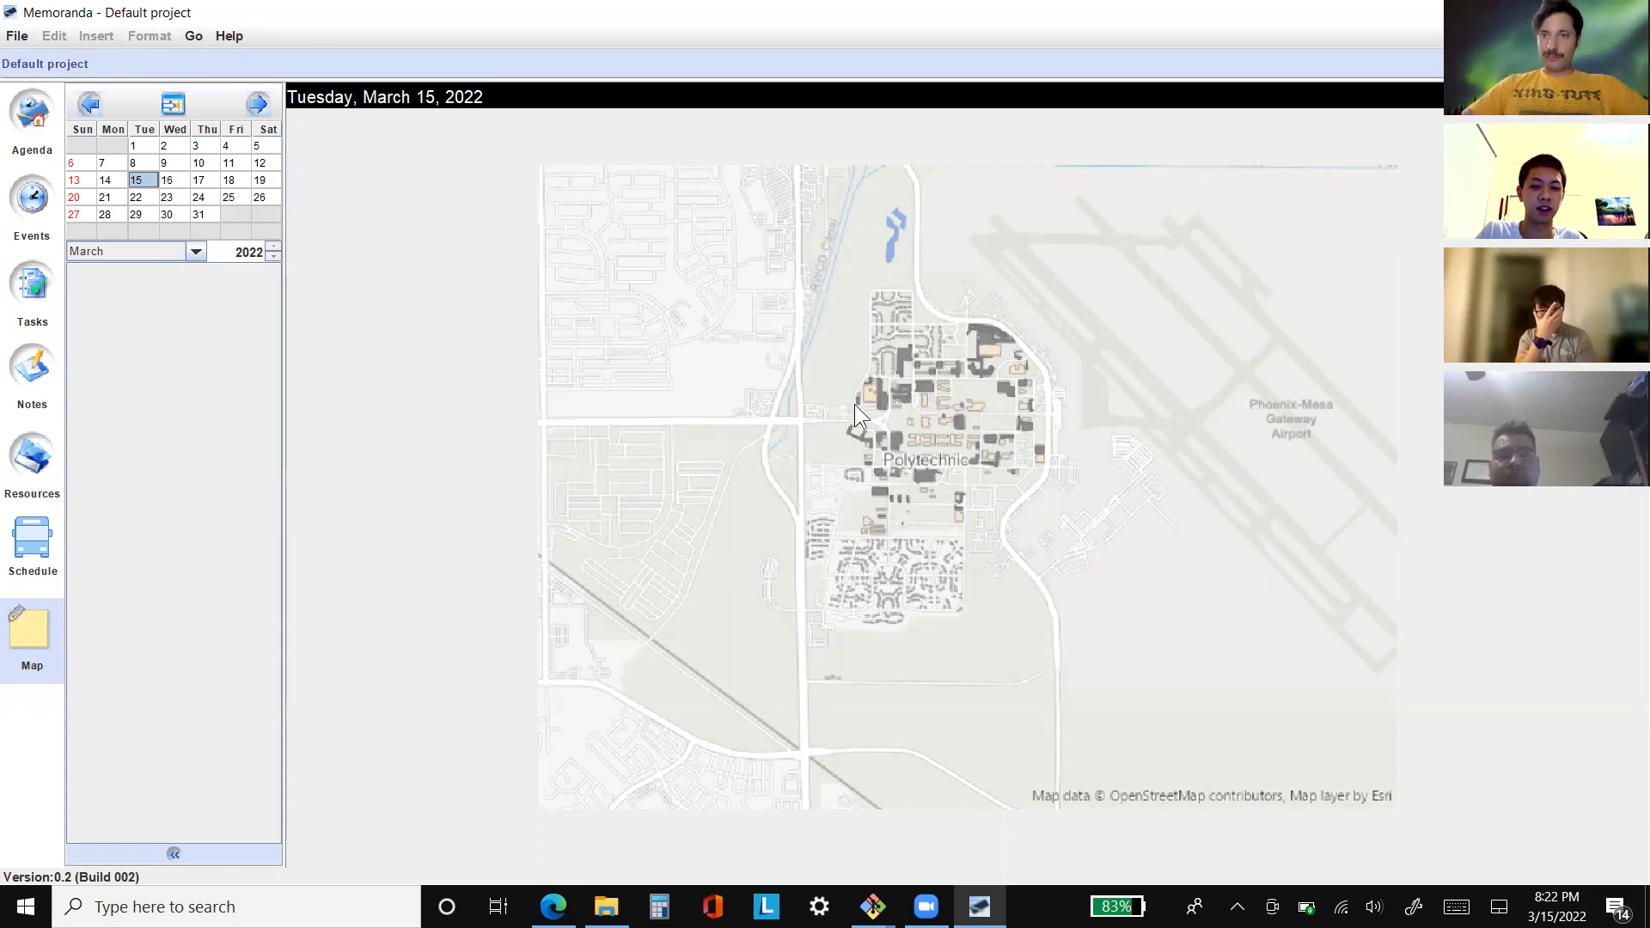
pyautogui.moveTo(671, 437)
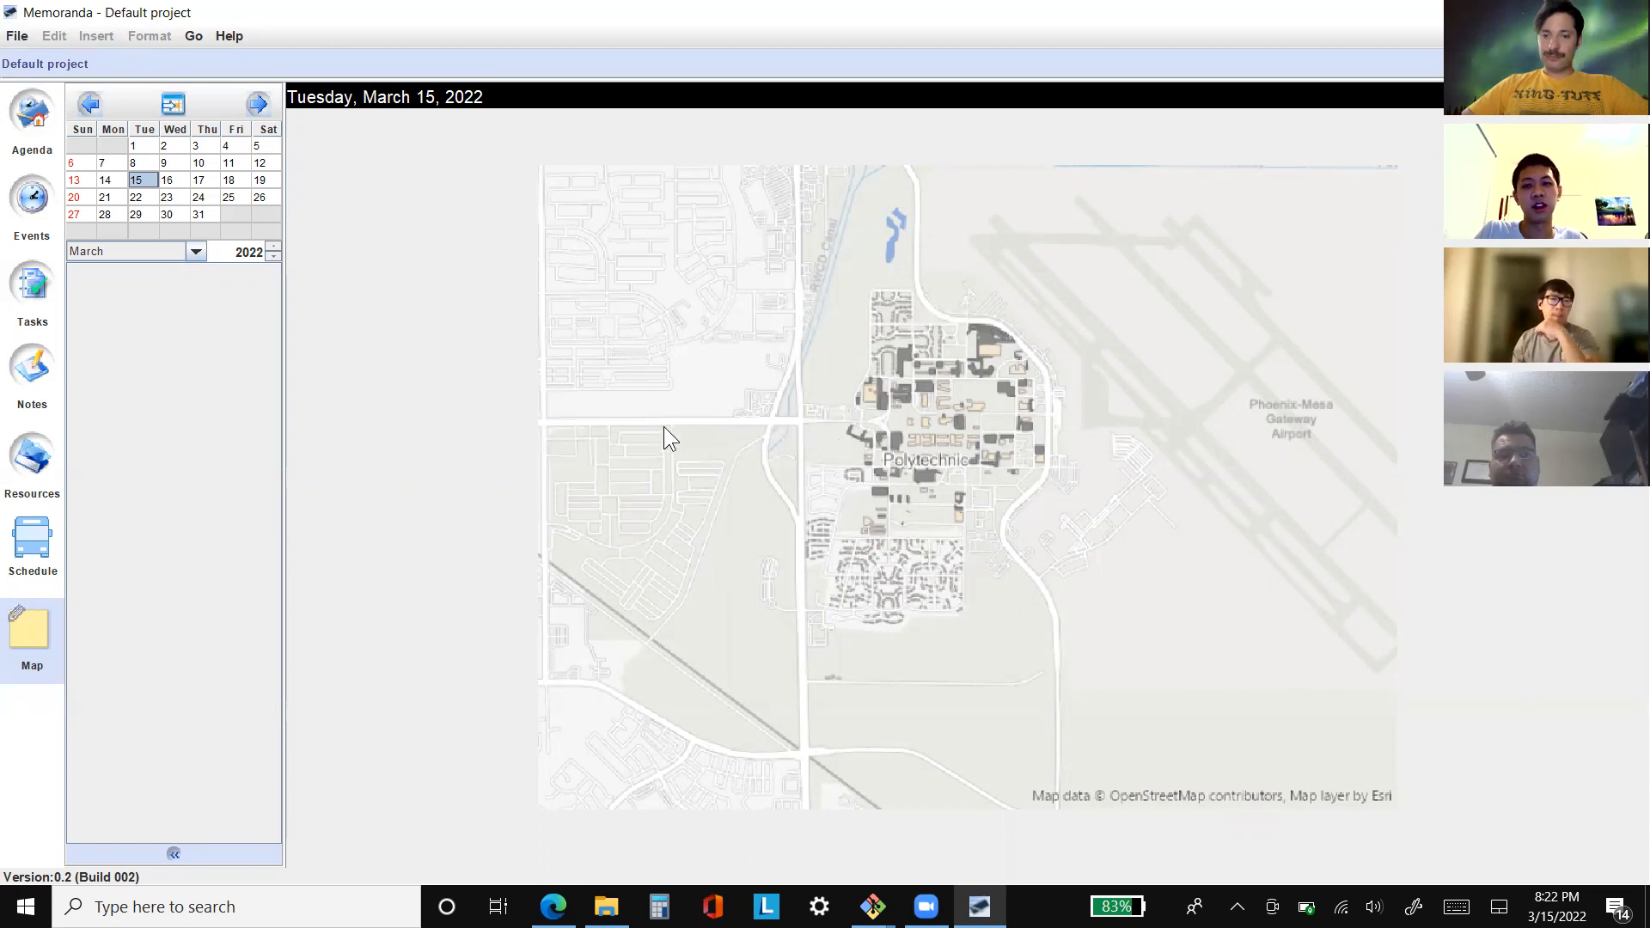
pyautogui.moveTo(507, 459)
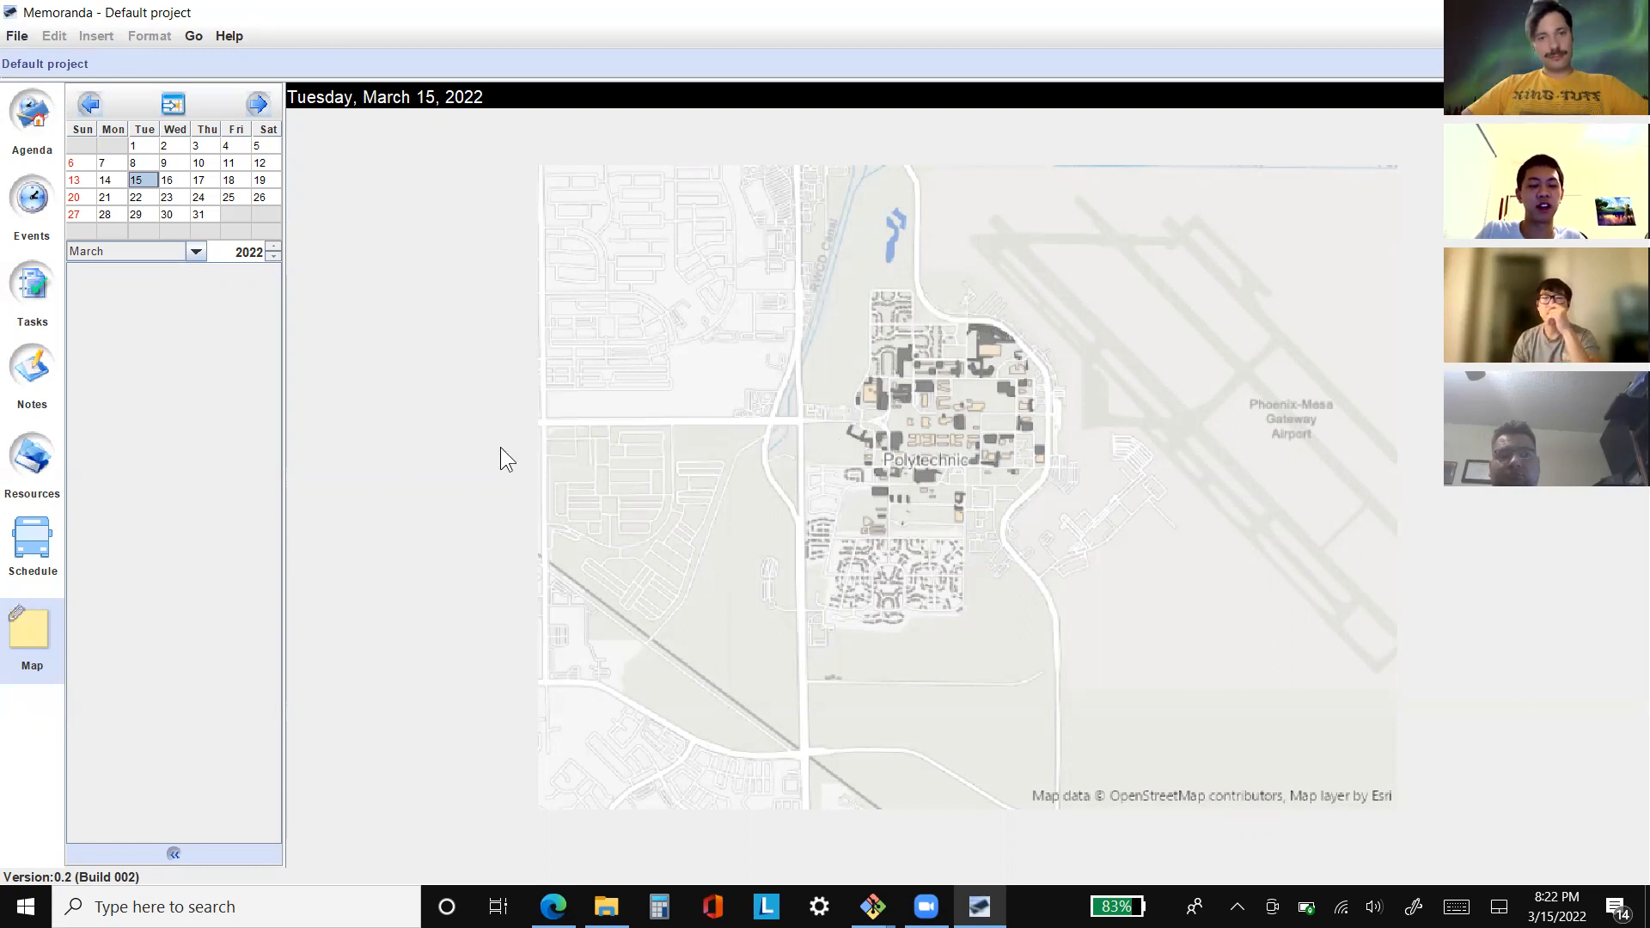
pyautogui.moveTo(1346, 657)
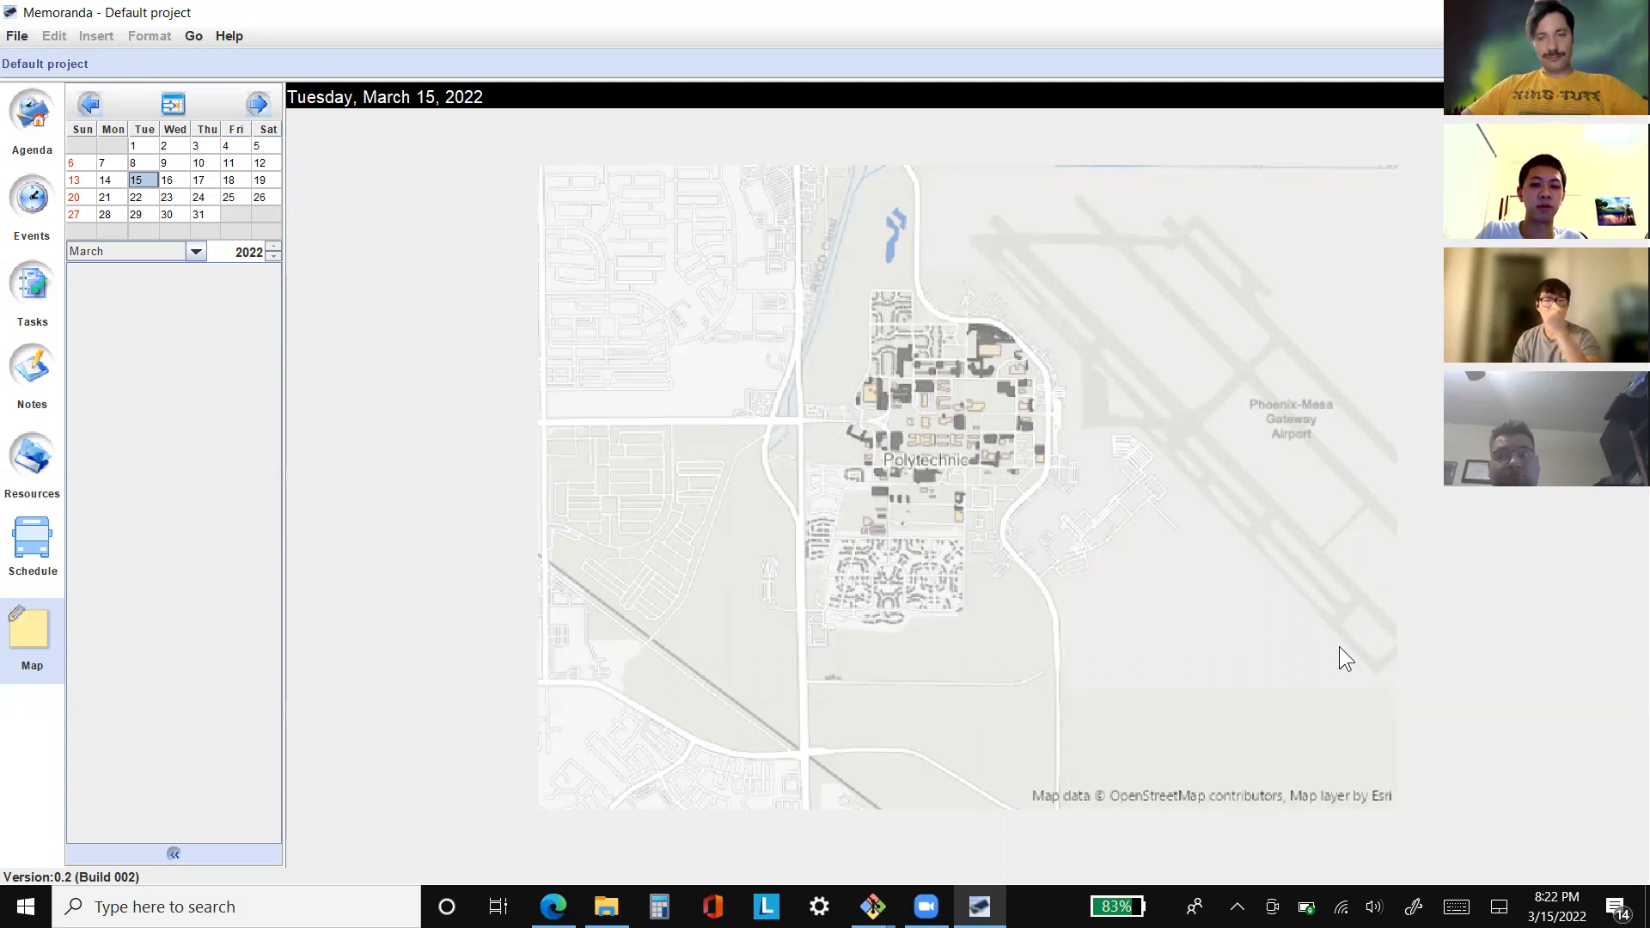
pyautogui.moveTo(1290, 805)
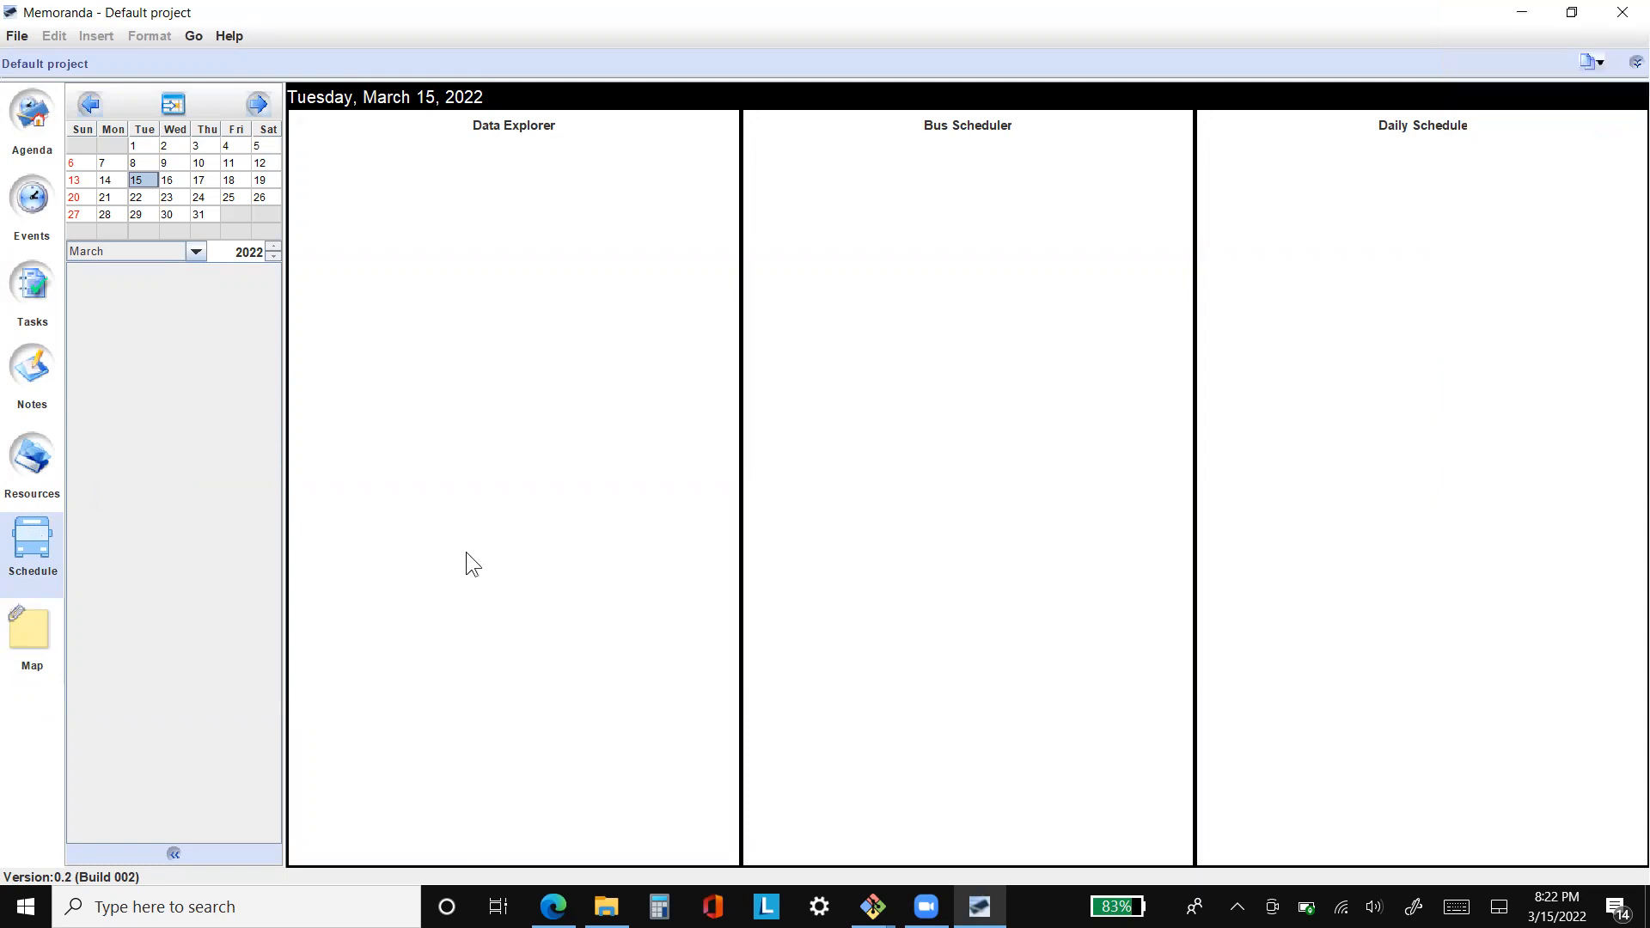
pyautogui.moveTo(585, 650)
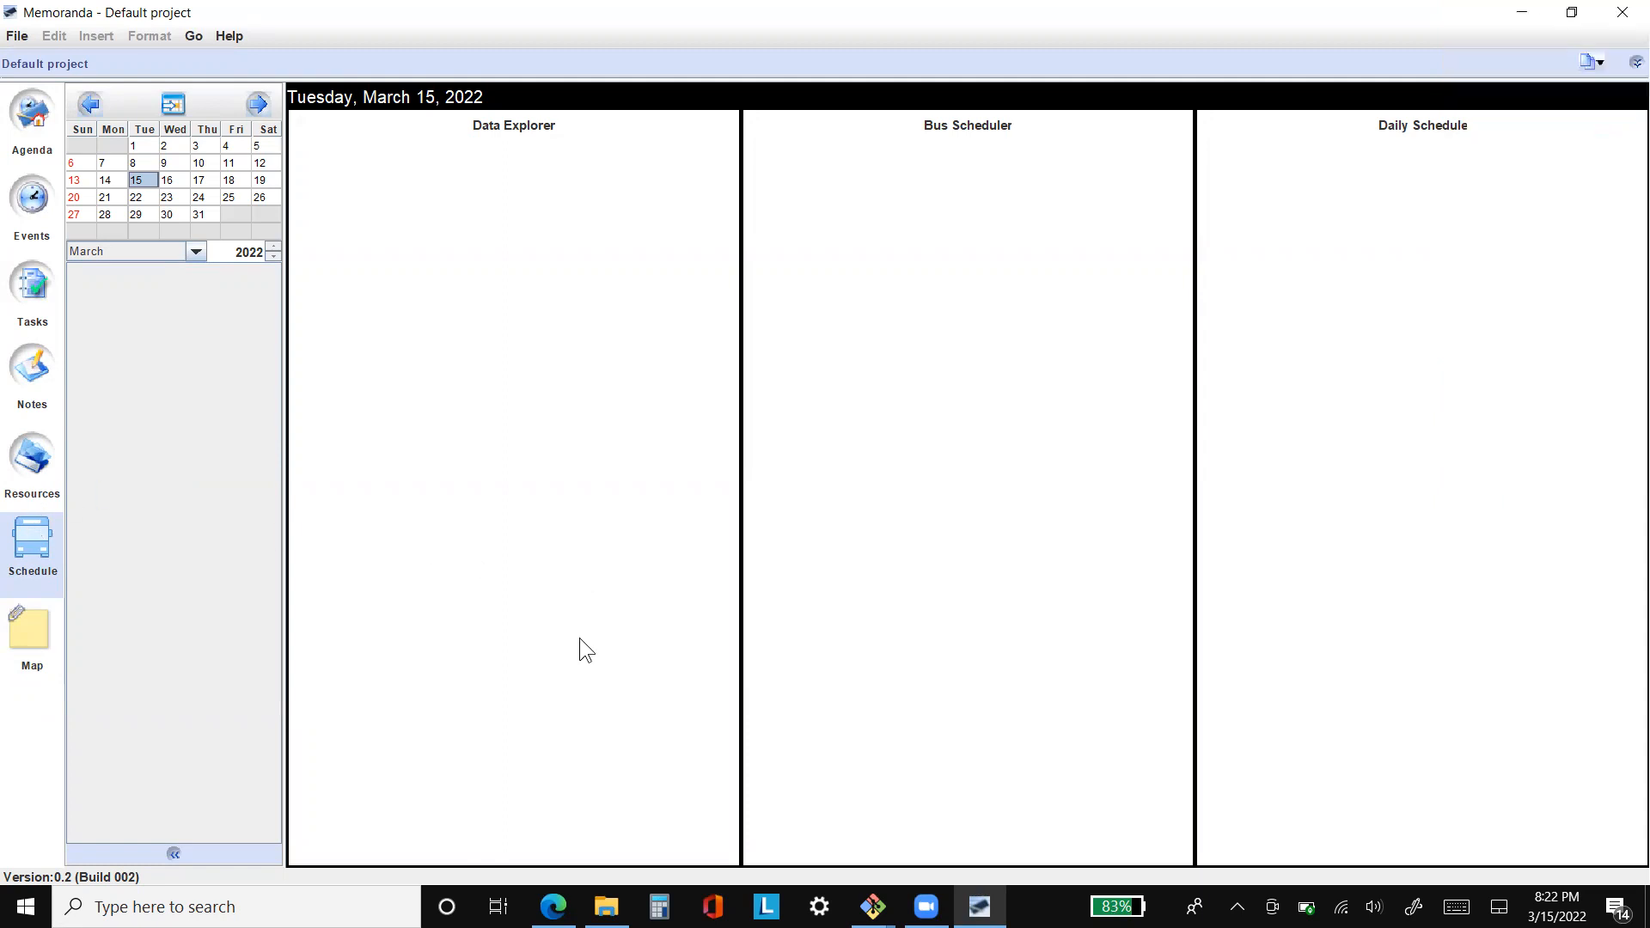
pyautogui.moveTo(587, 666)
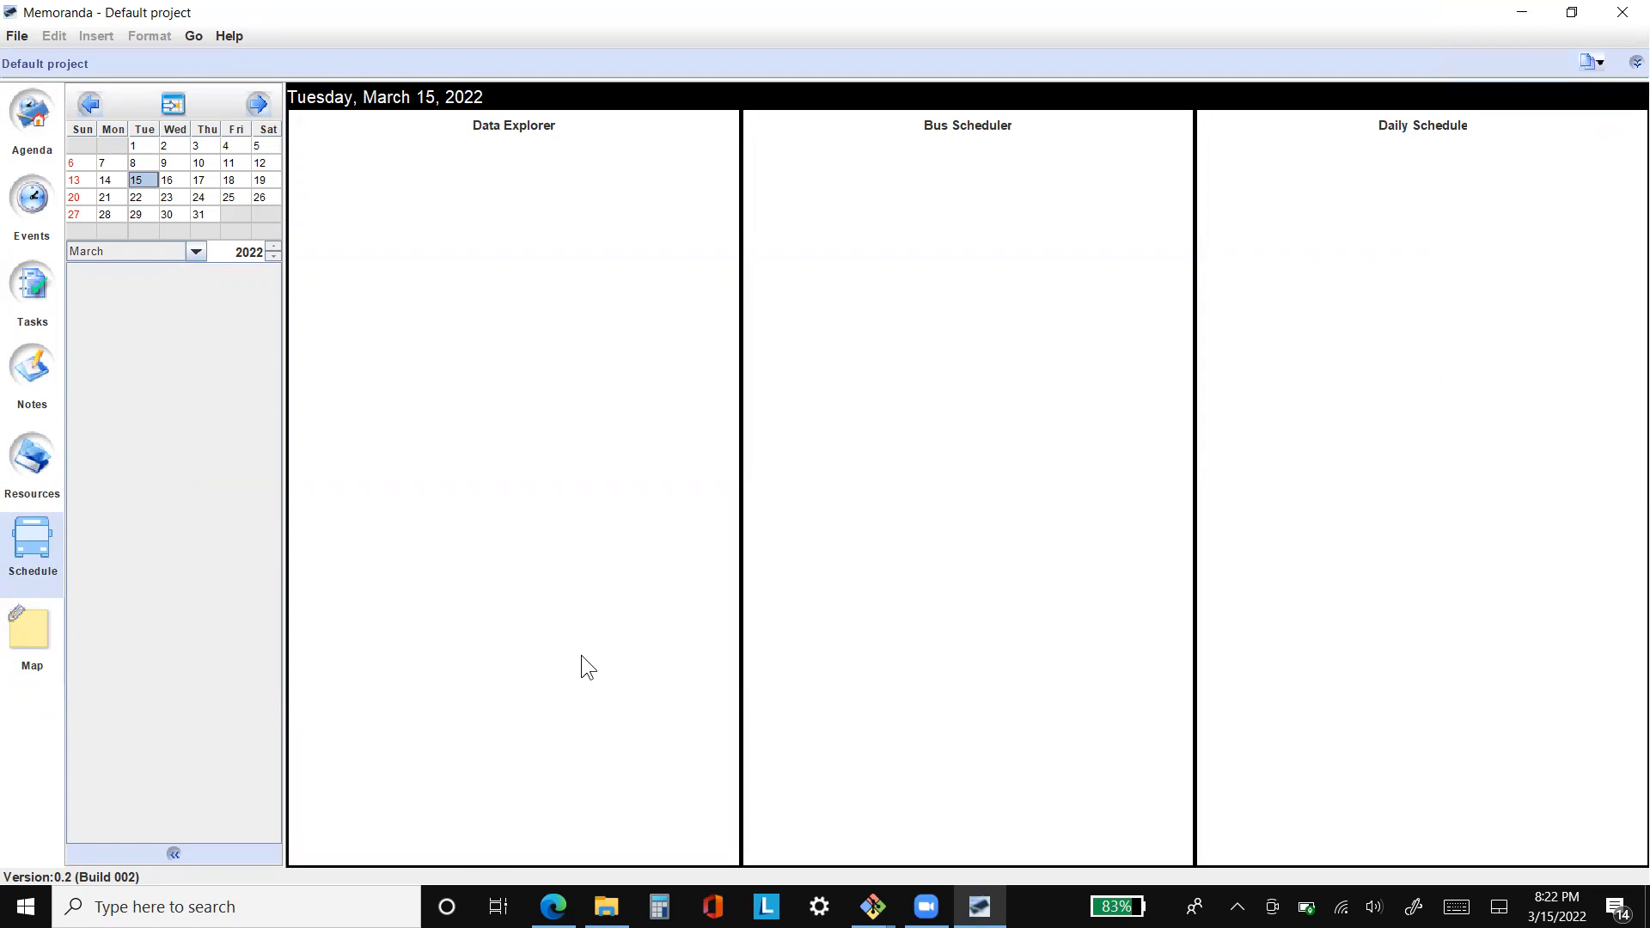
pyautogui.moveTo(558, 655)
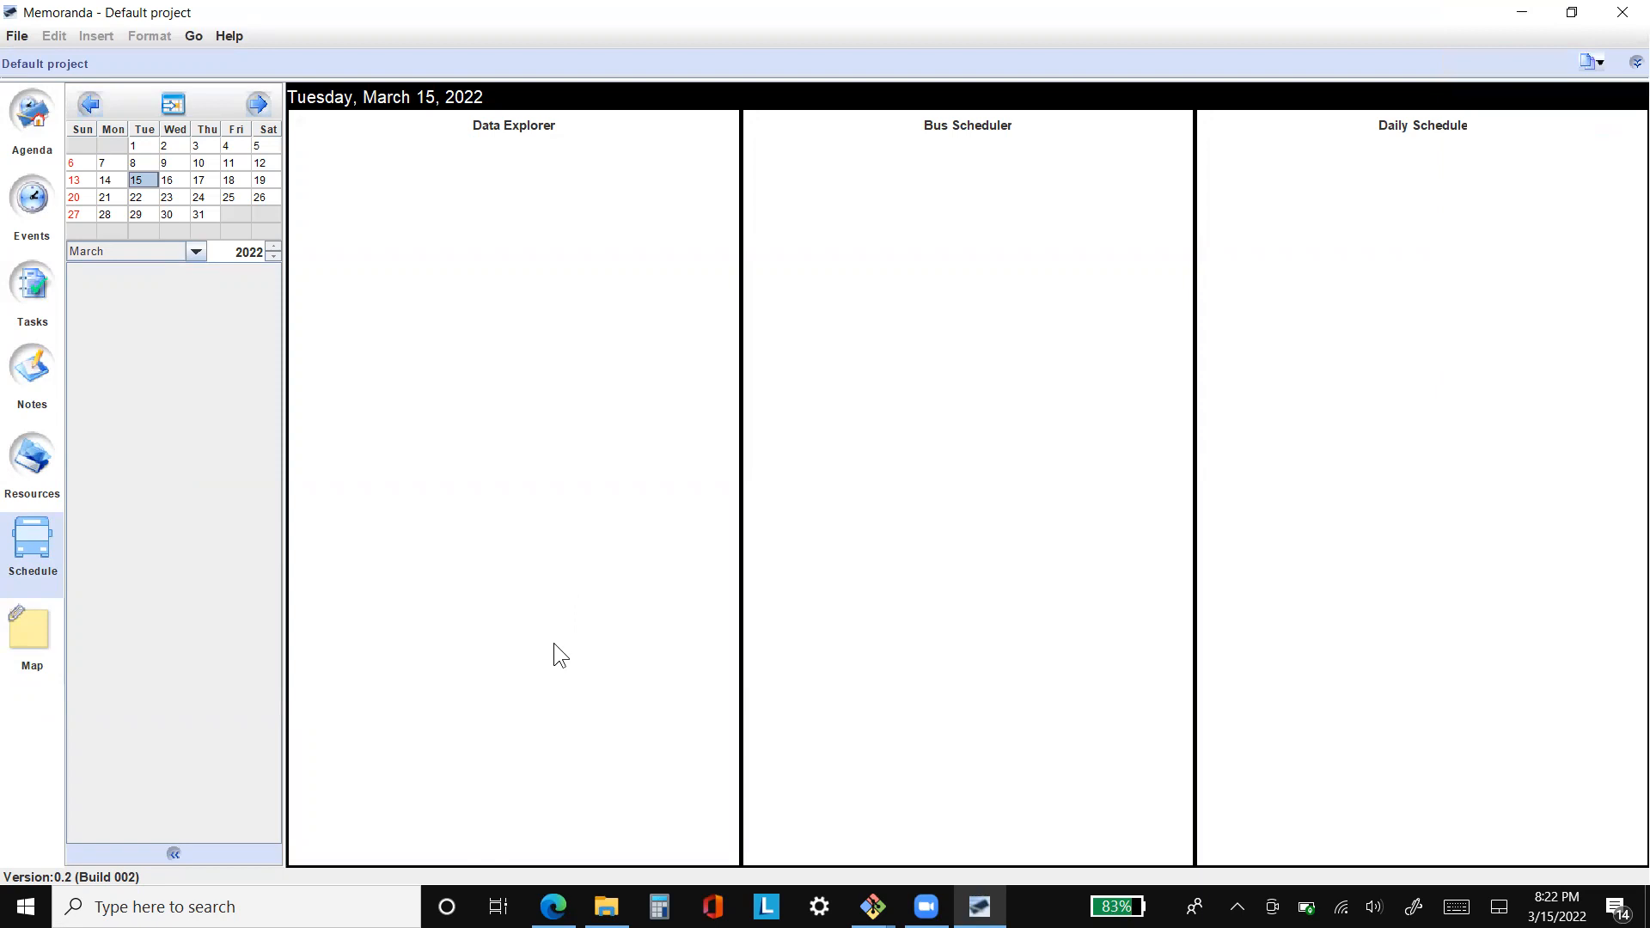
pyautogui.moveTo(530, 617)
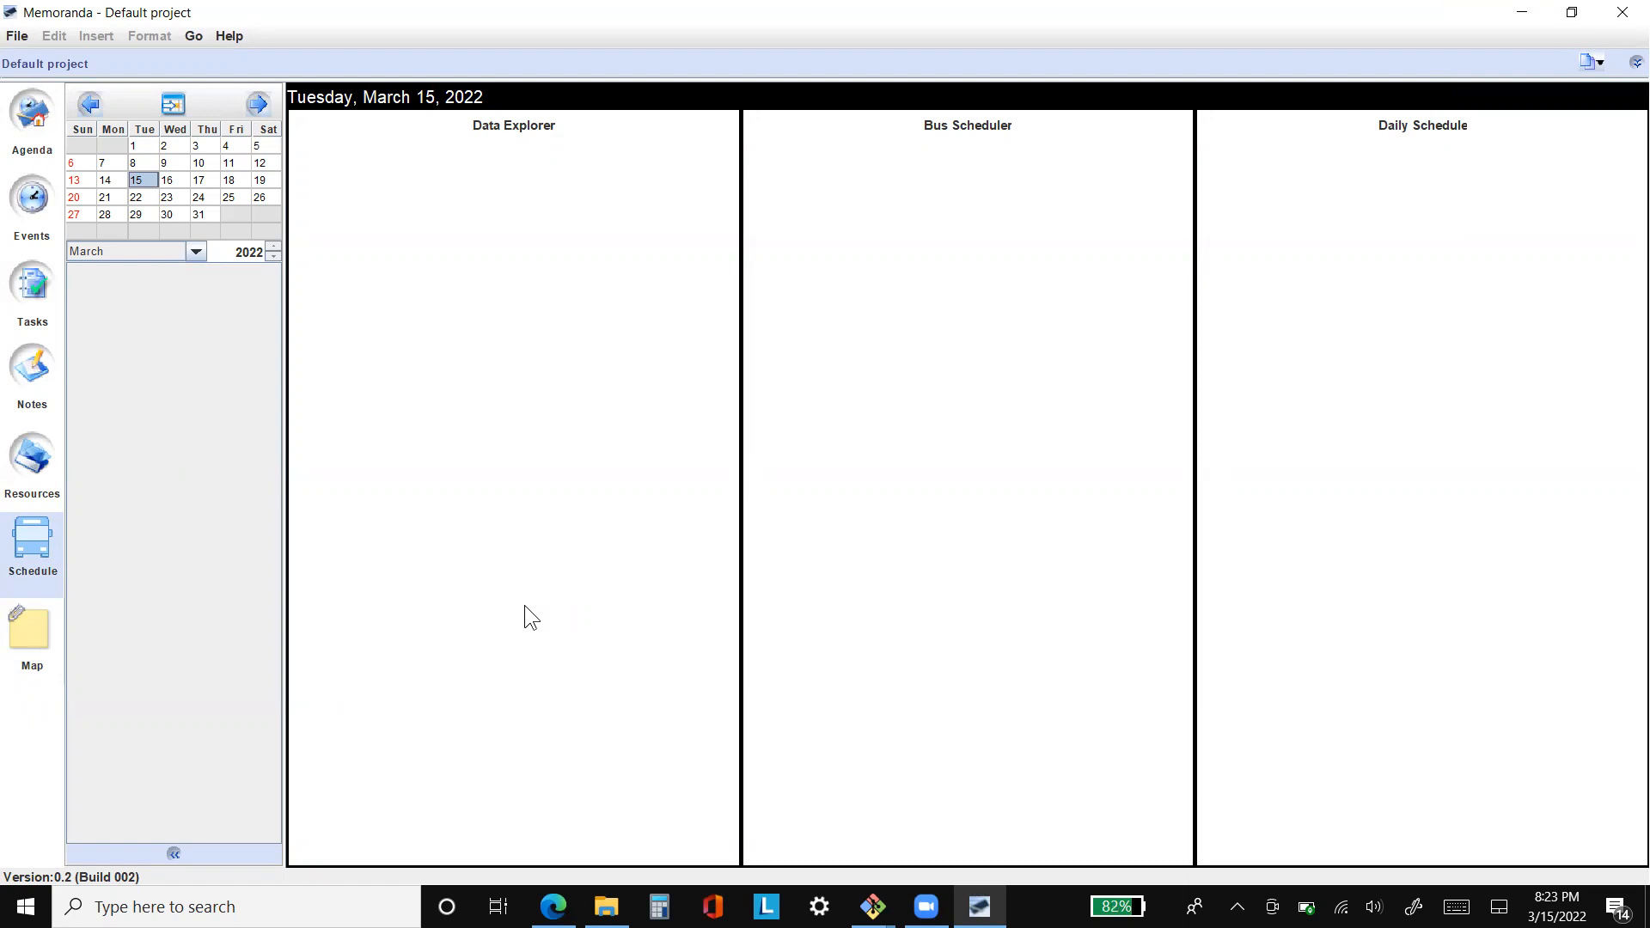
pyautogui.moveTo(507, 573)
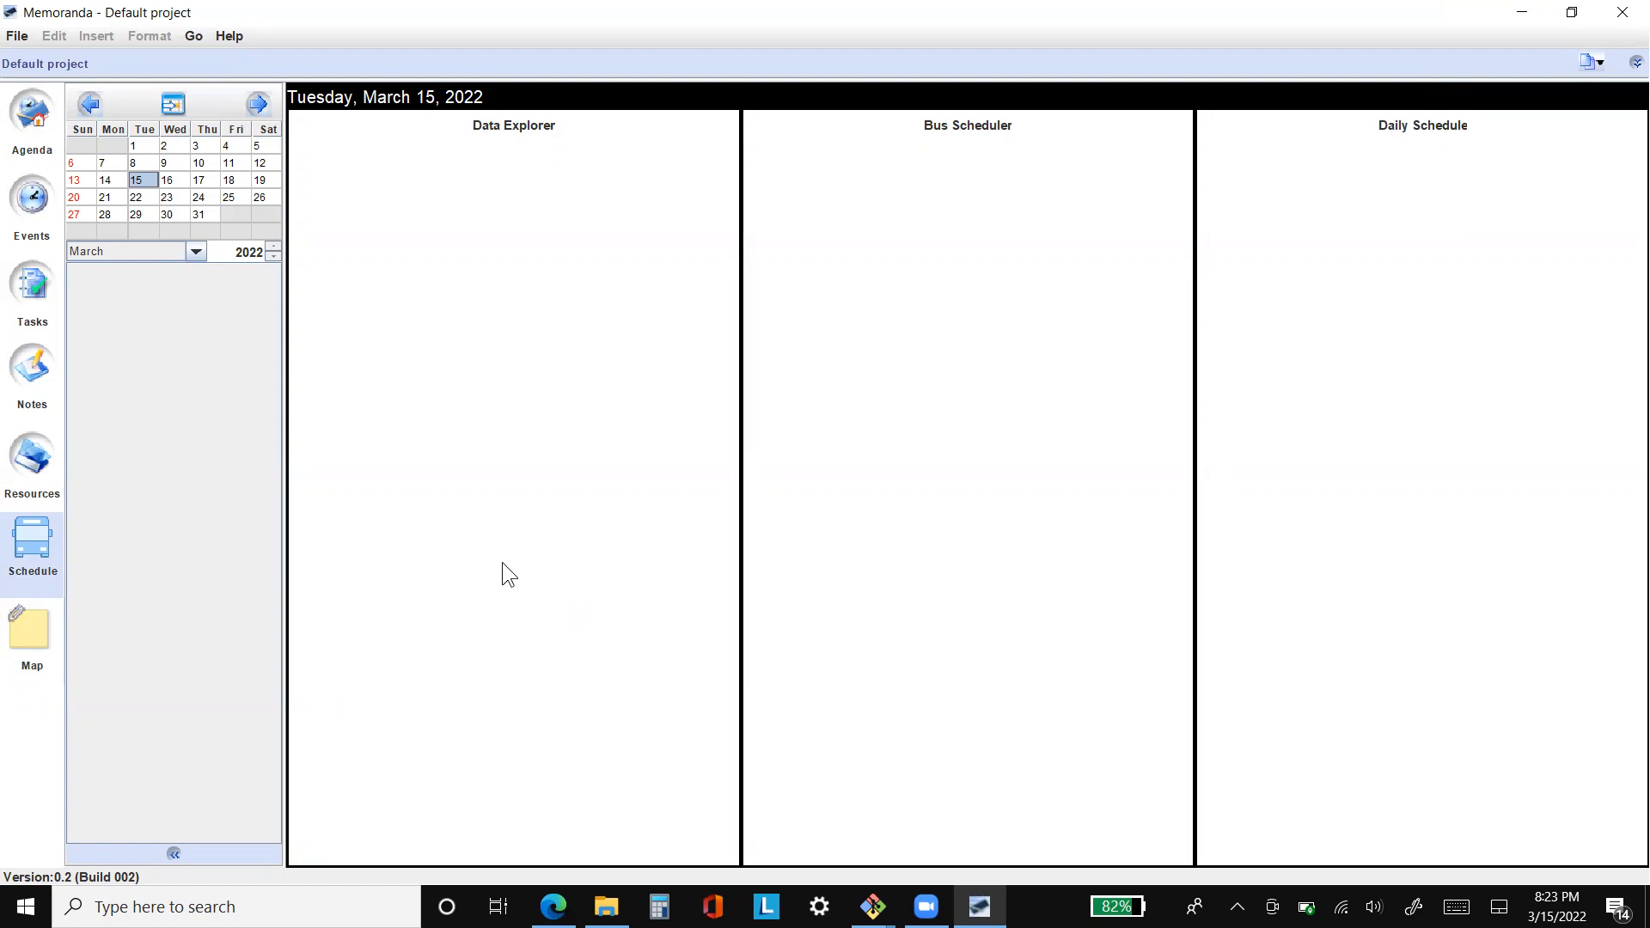
pyautogui.moveTo(609, 625)
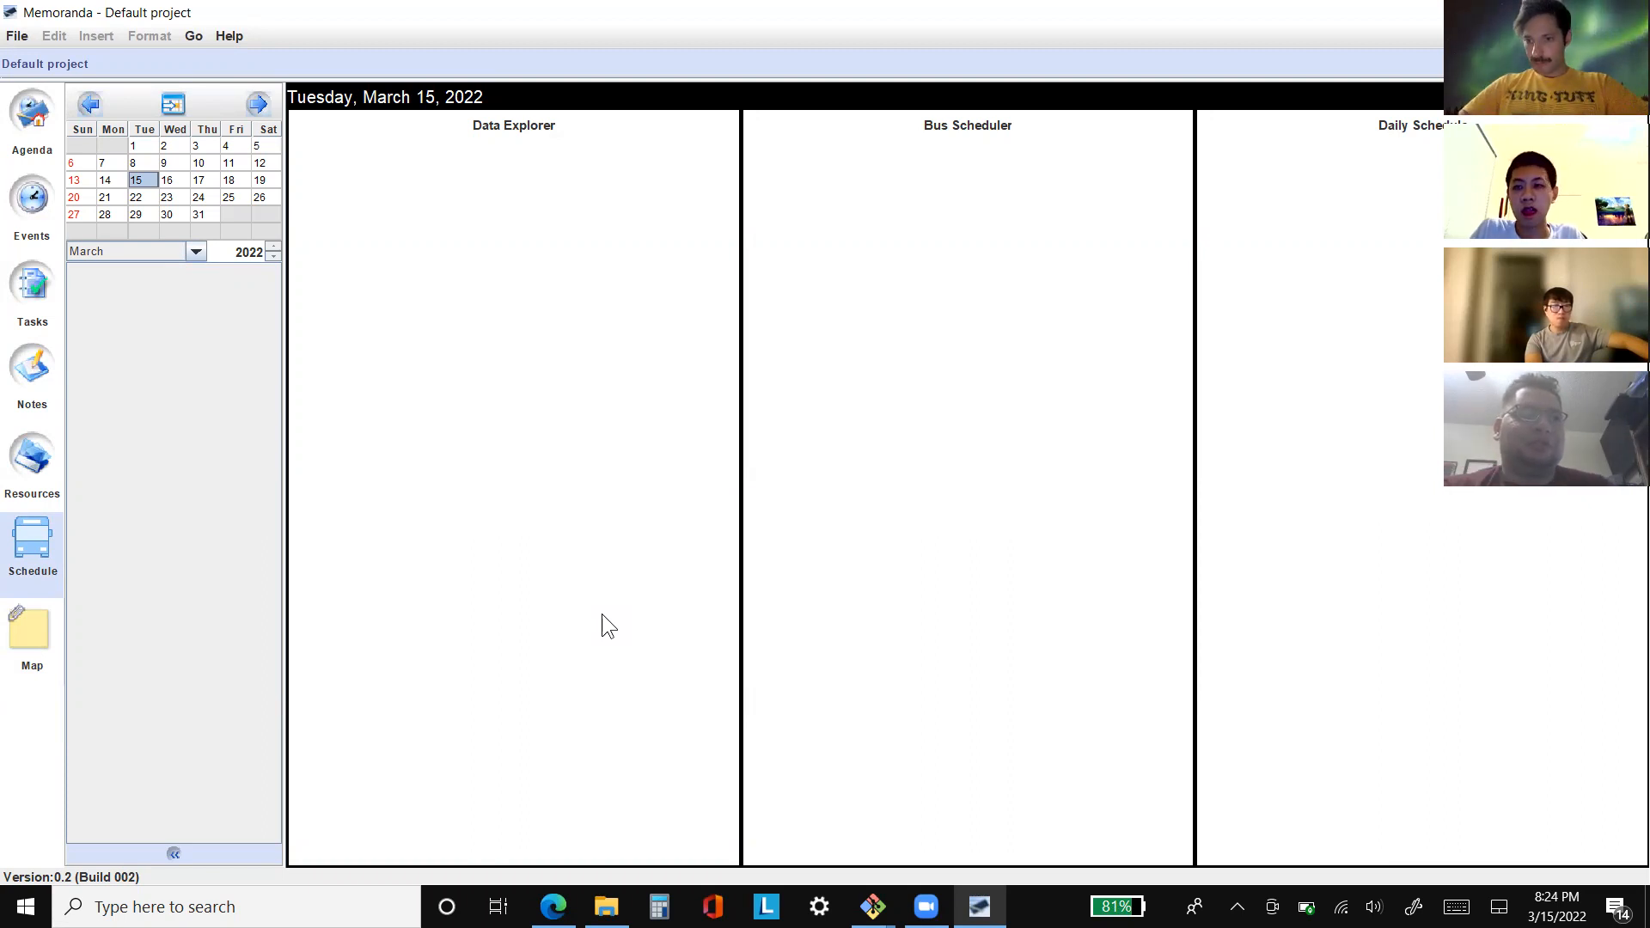
pyautogui.moveTo(1087, 319)
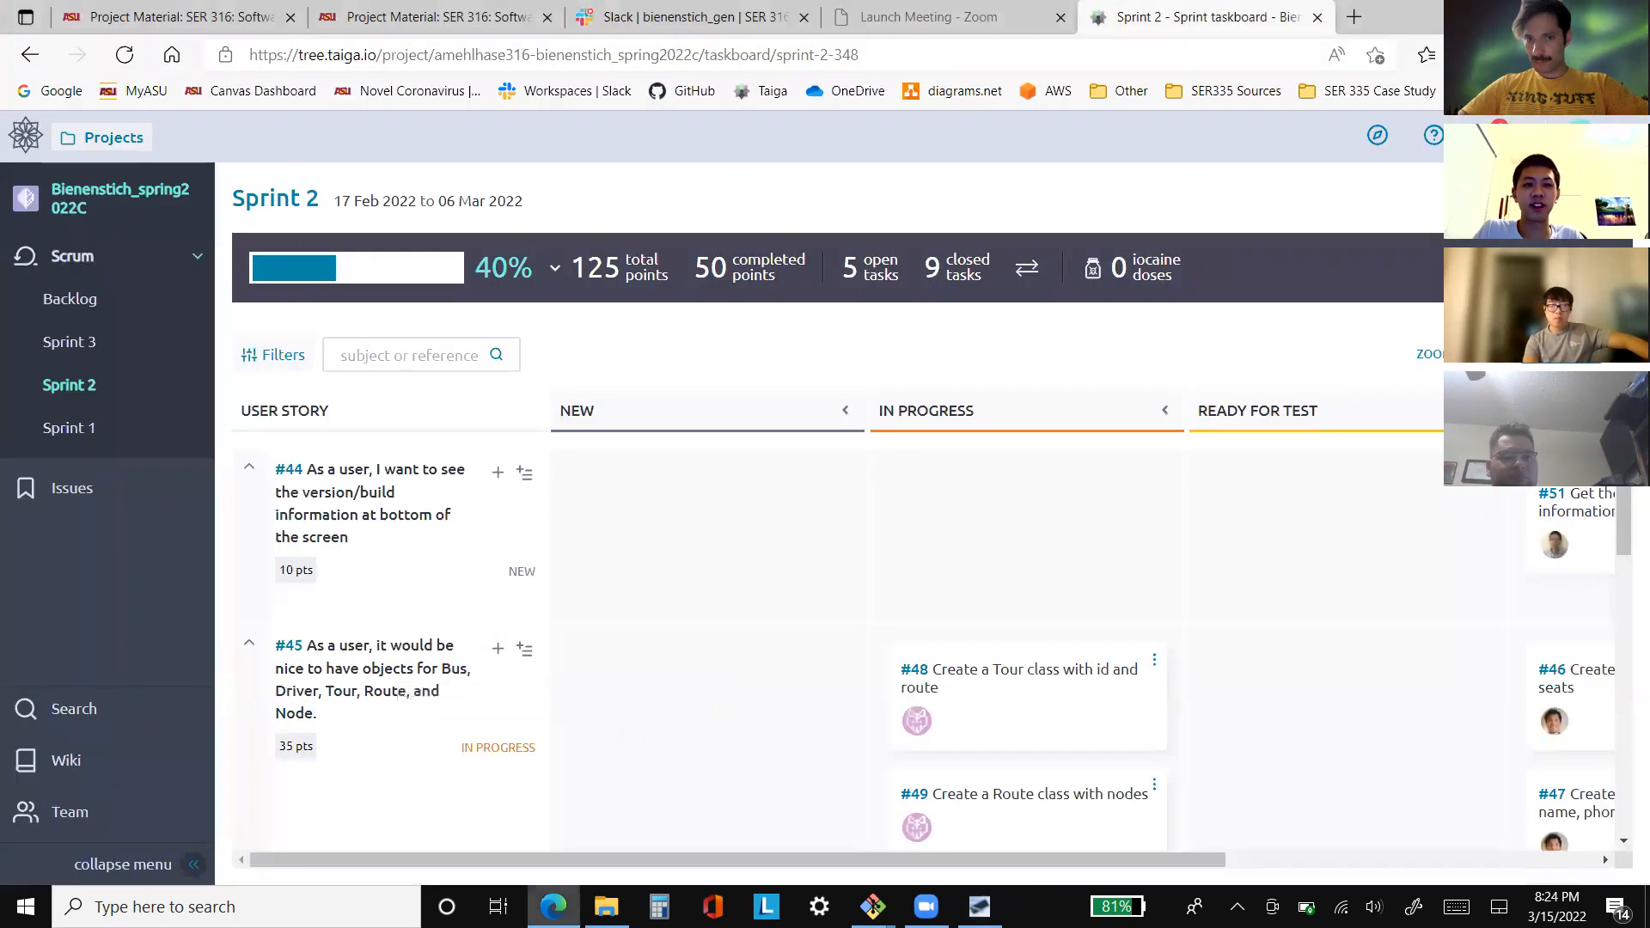
pyautogui.moveTo(289, 483)
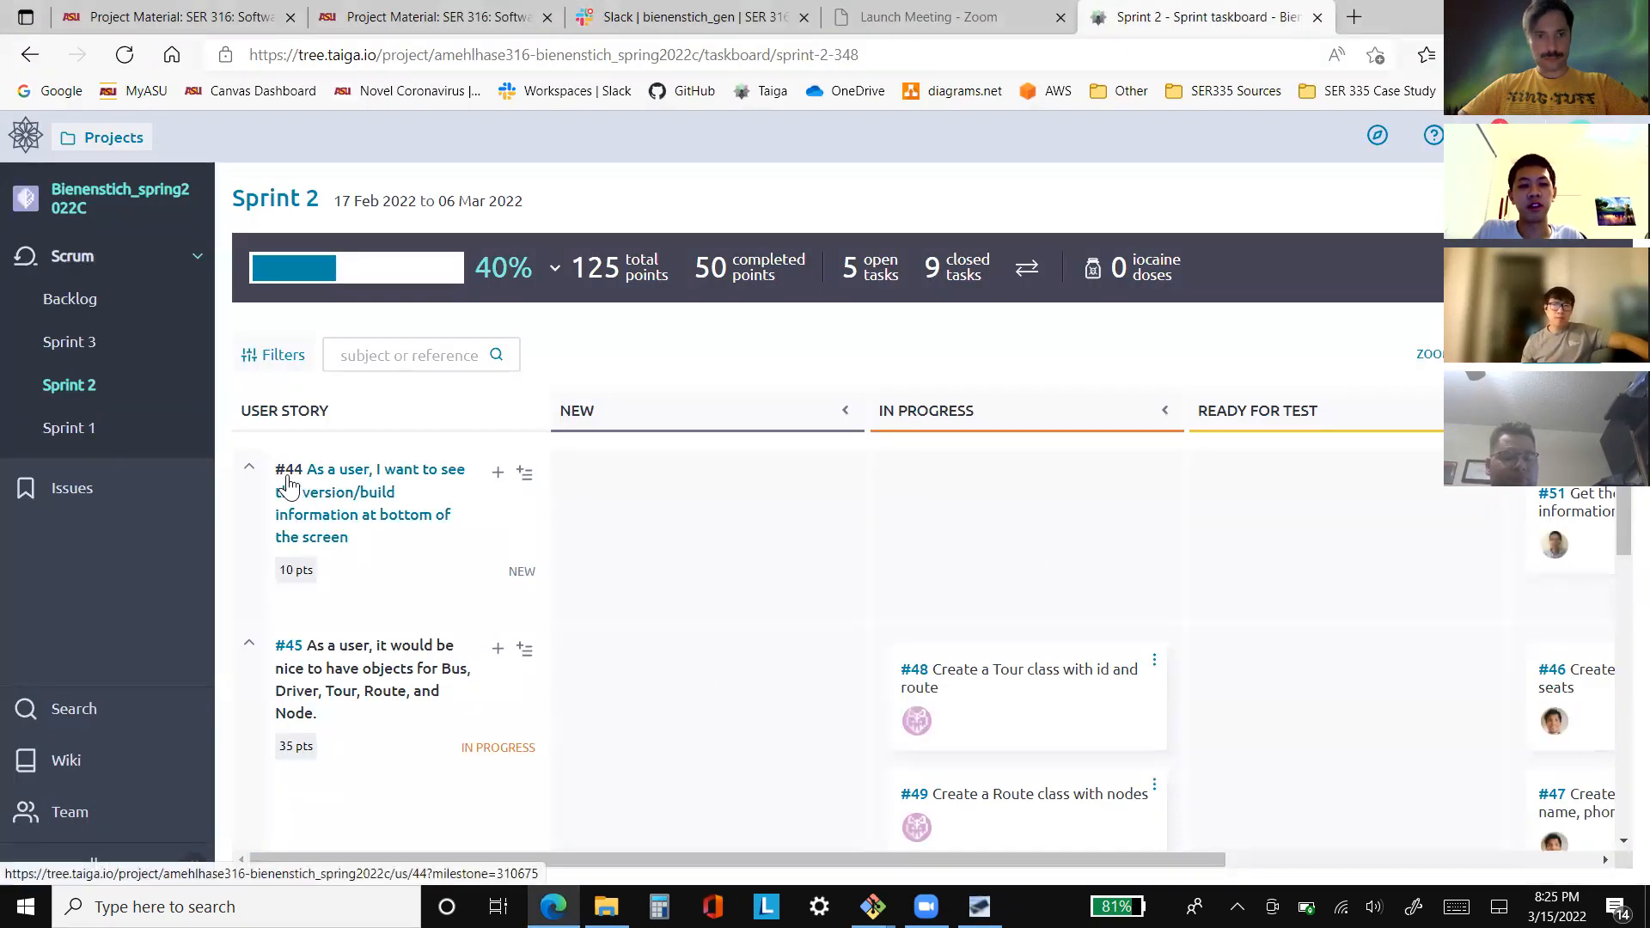
pyautogui.moveTo(389, 496)
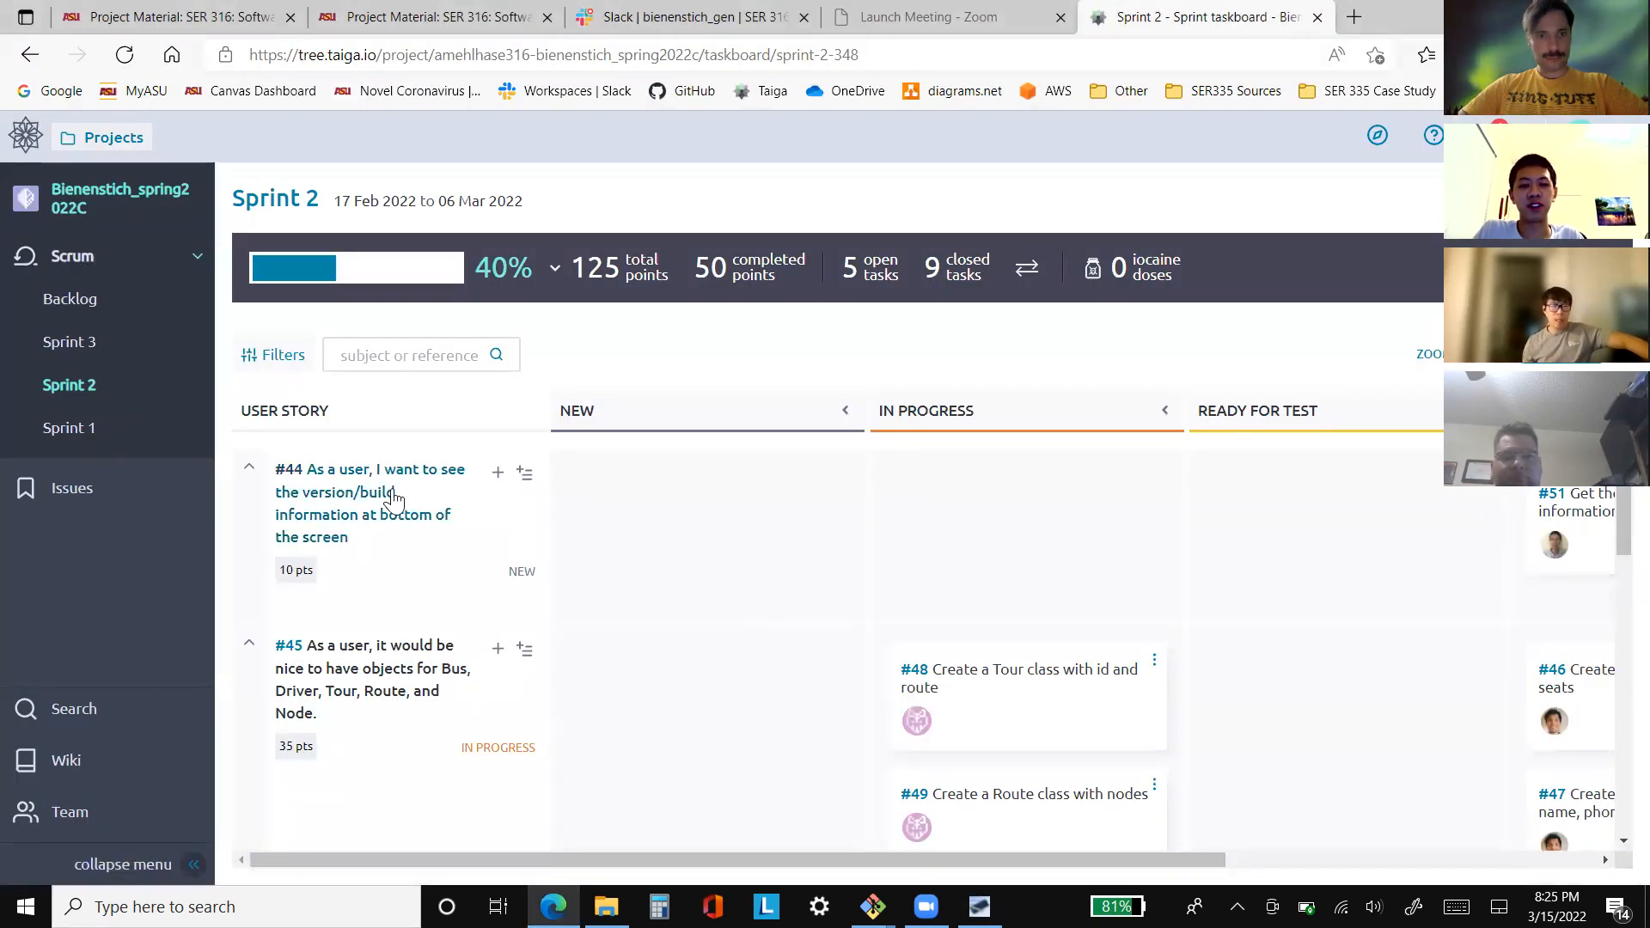
pyautogui.moveTo(374, 524)
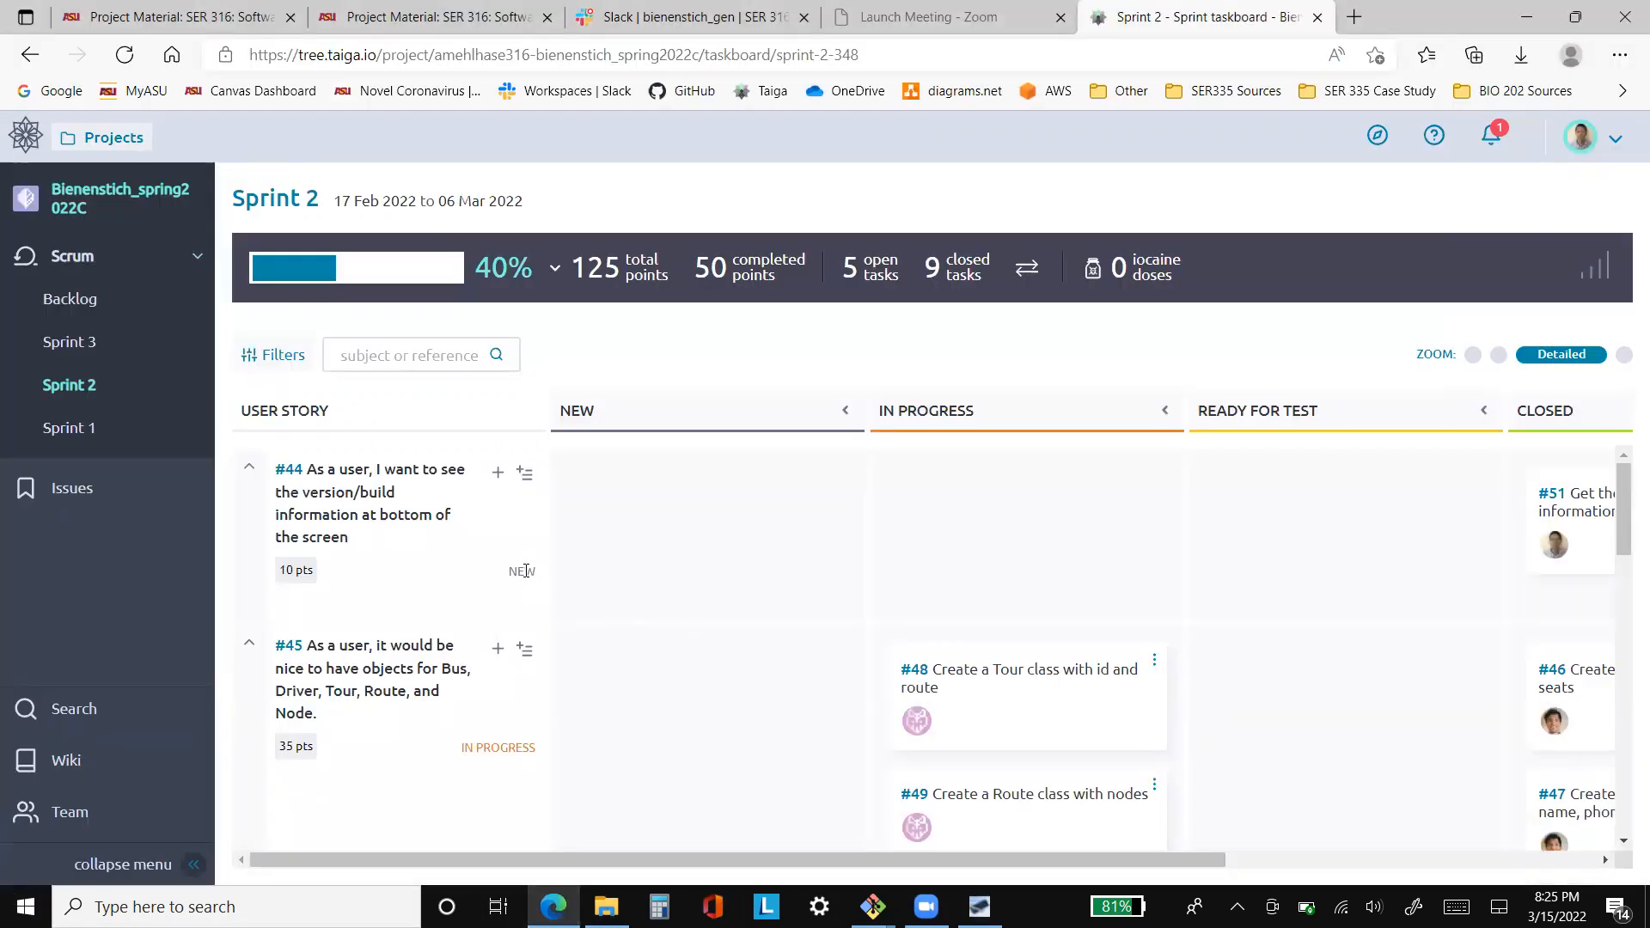
# Scroll the Sprint 2 taskboard down to stories #52, #53 and #55 with test-case tasks #65 and #66
pyautogui.scroll(-3)
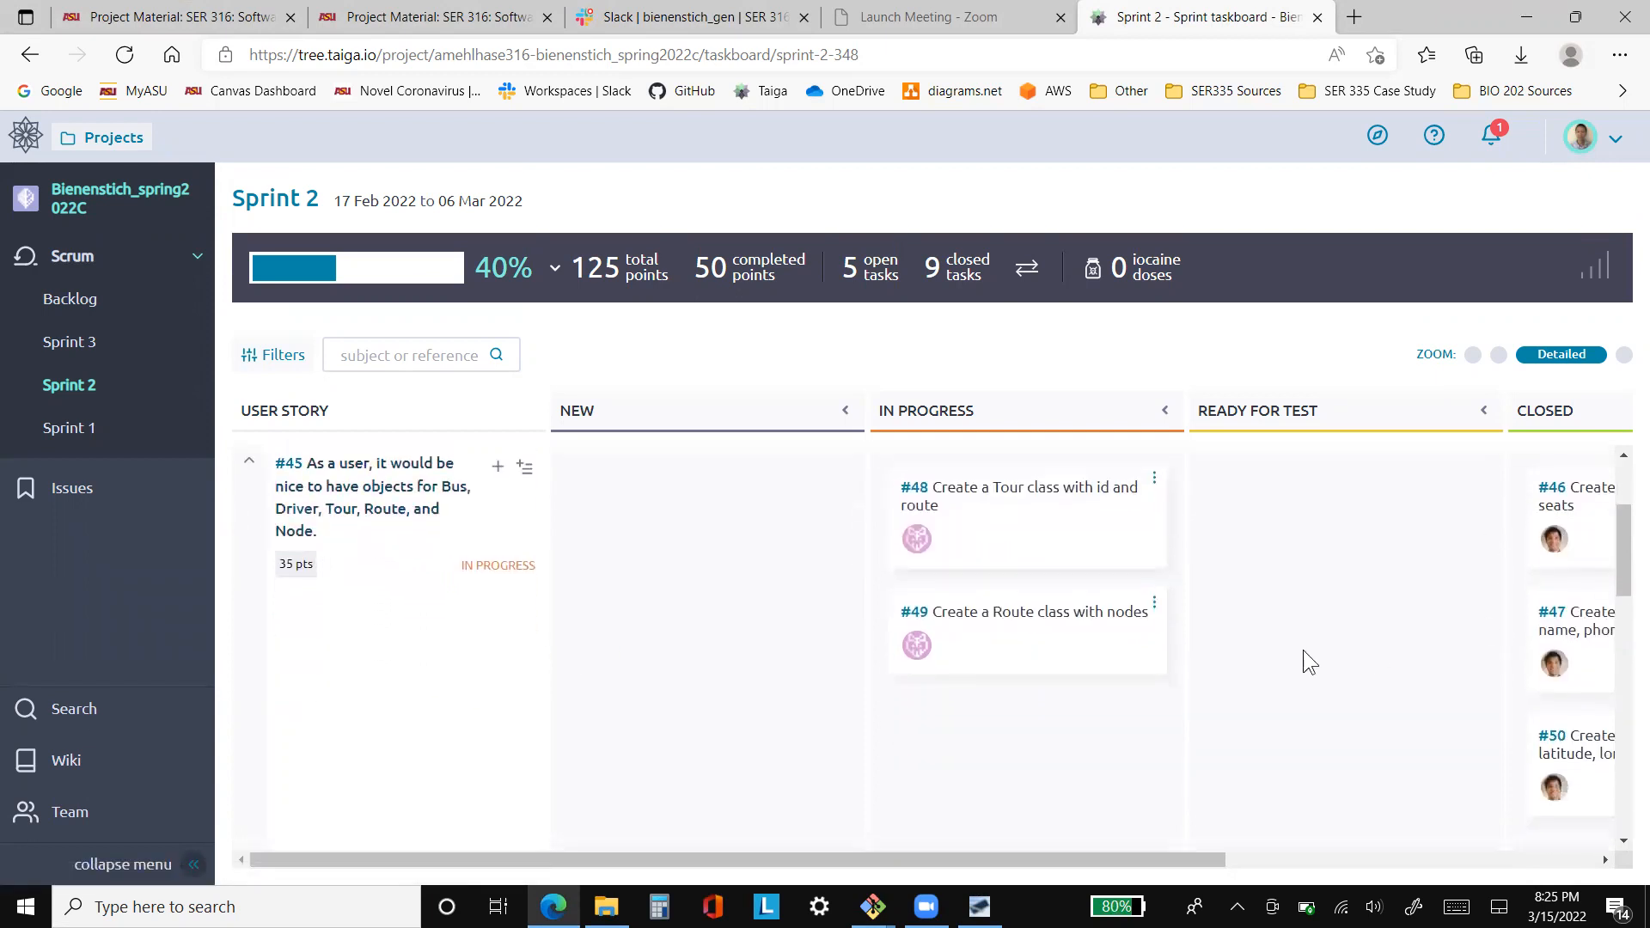
pyautogui.scroll(-3)
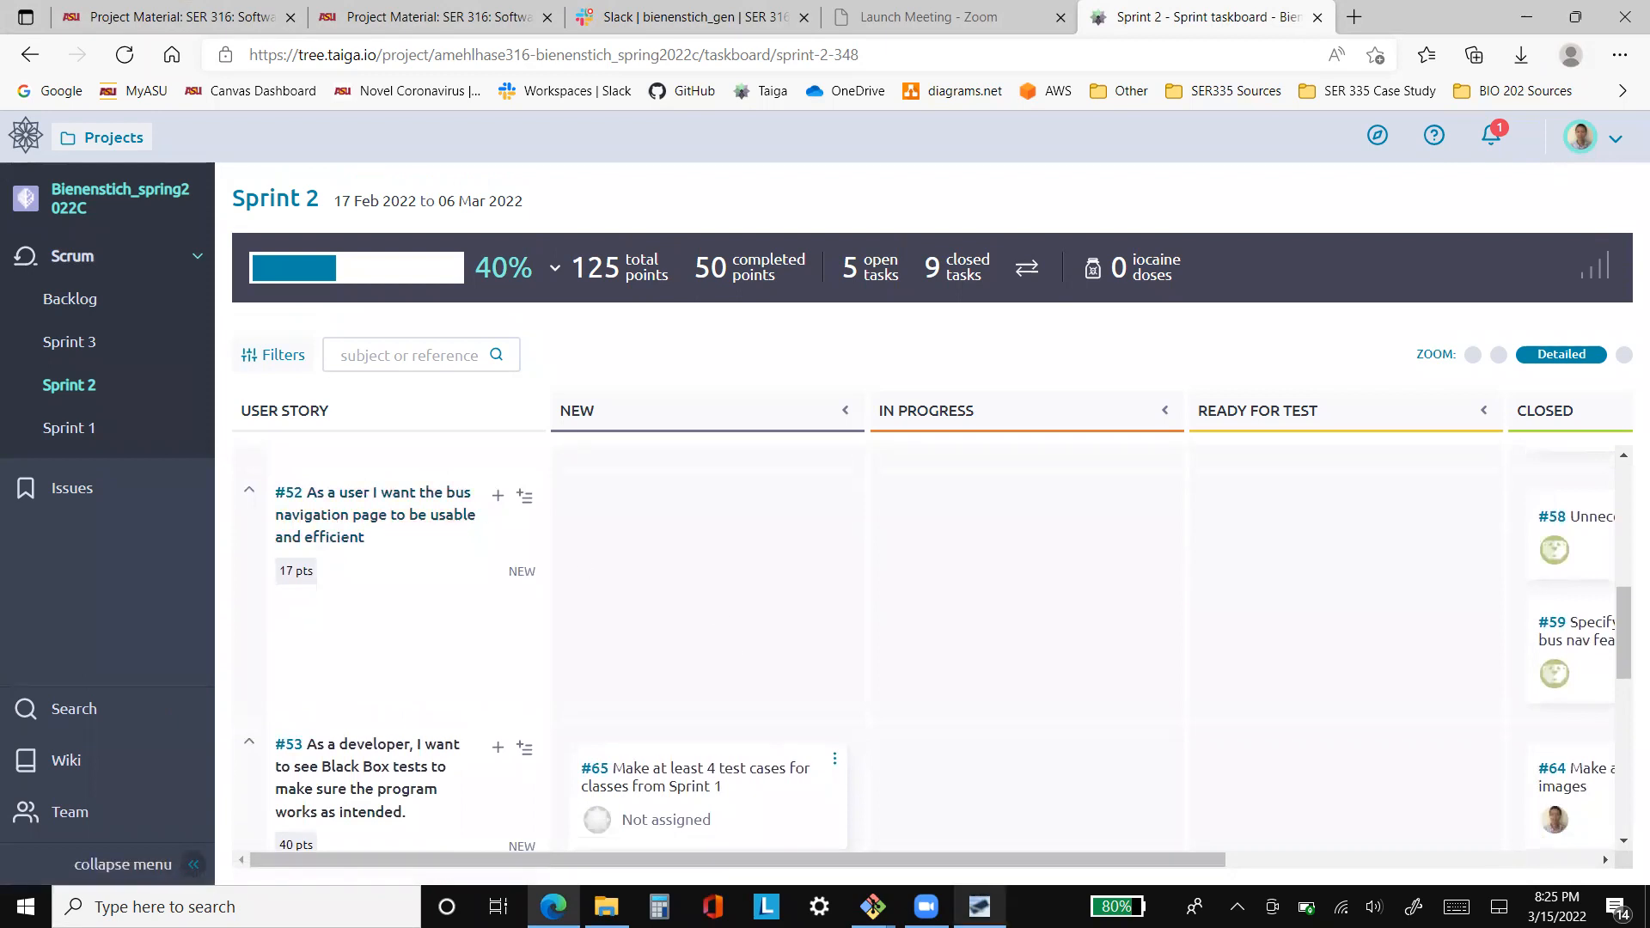
pyautogui.click(978, 905)
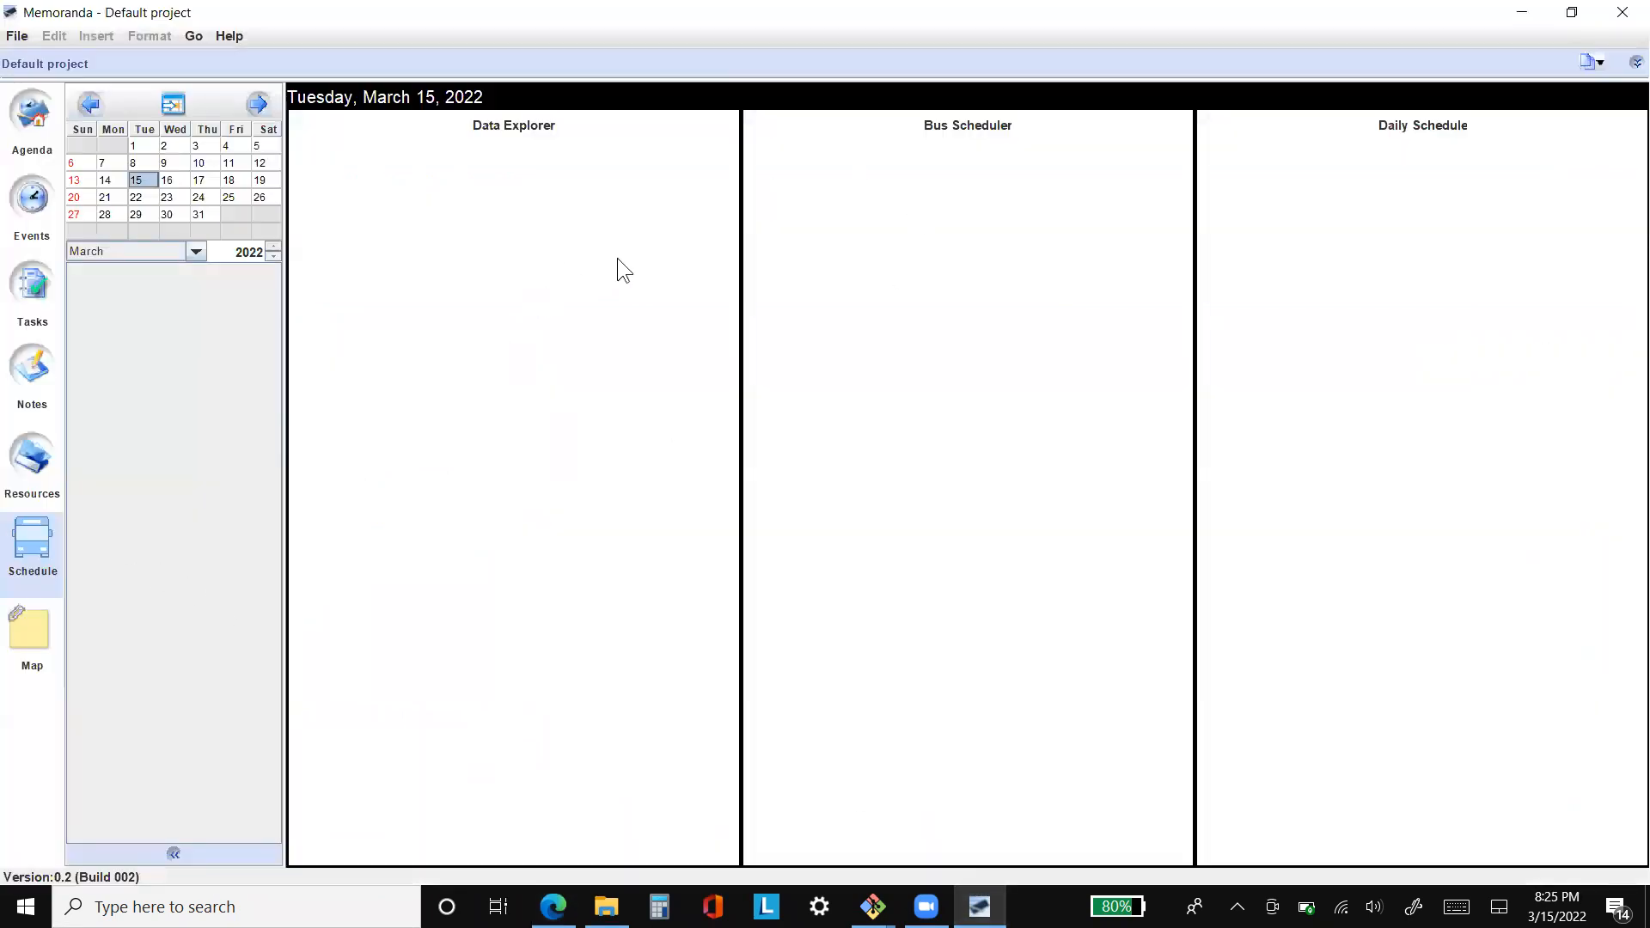
pyautogui.moveTo(907, 775)
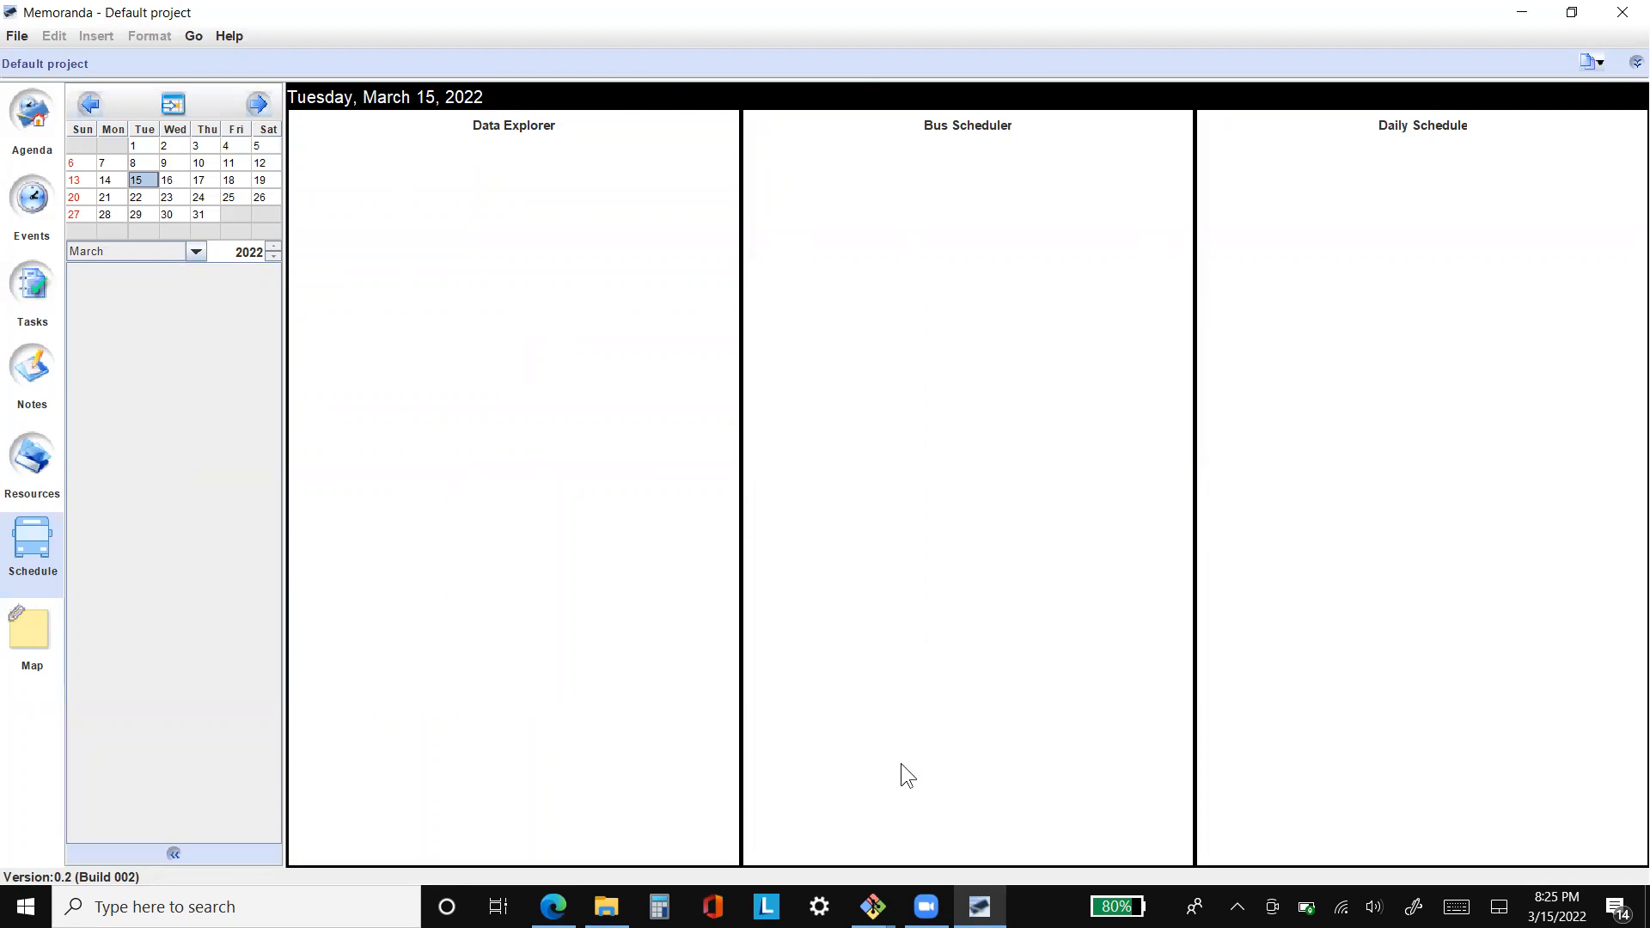
pyautogui.click(552, 906)
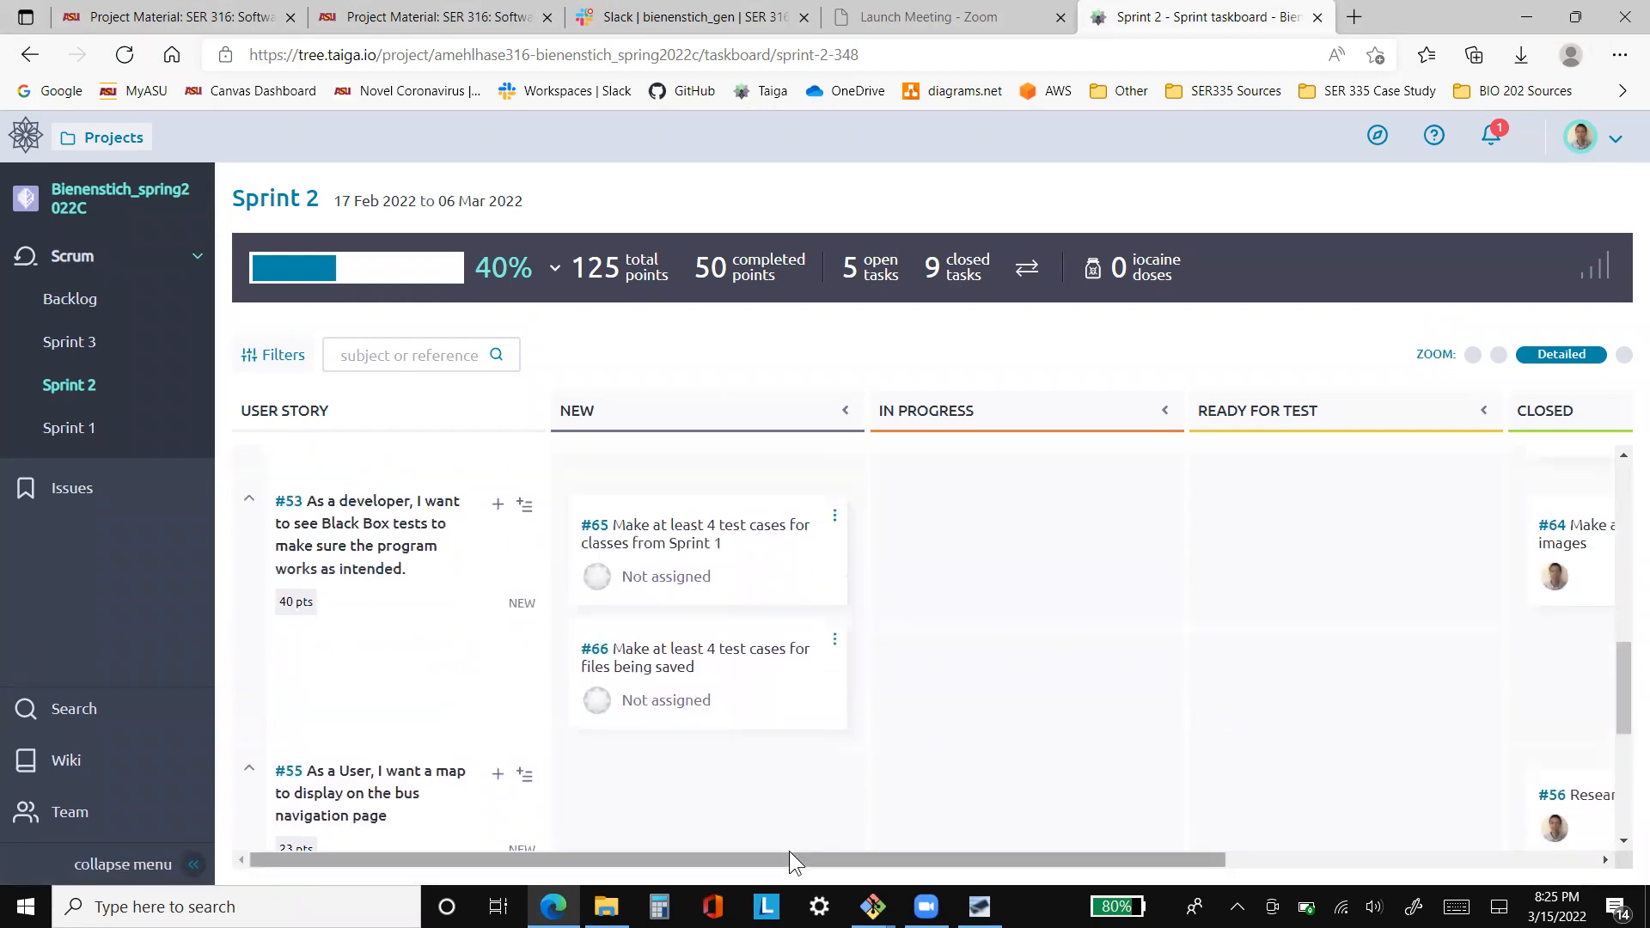
pyautogui.hscroll(3)
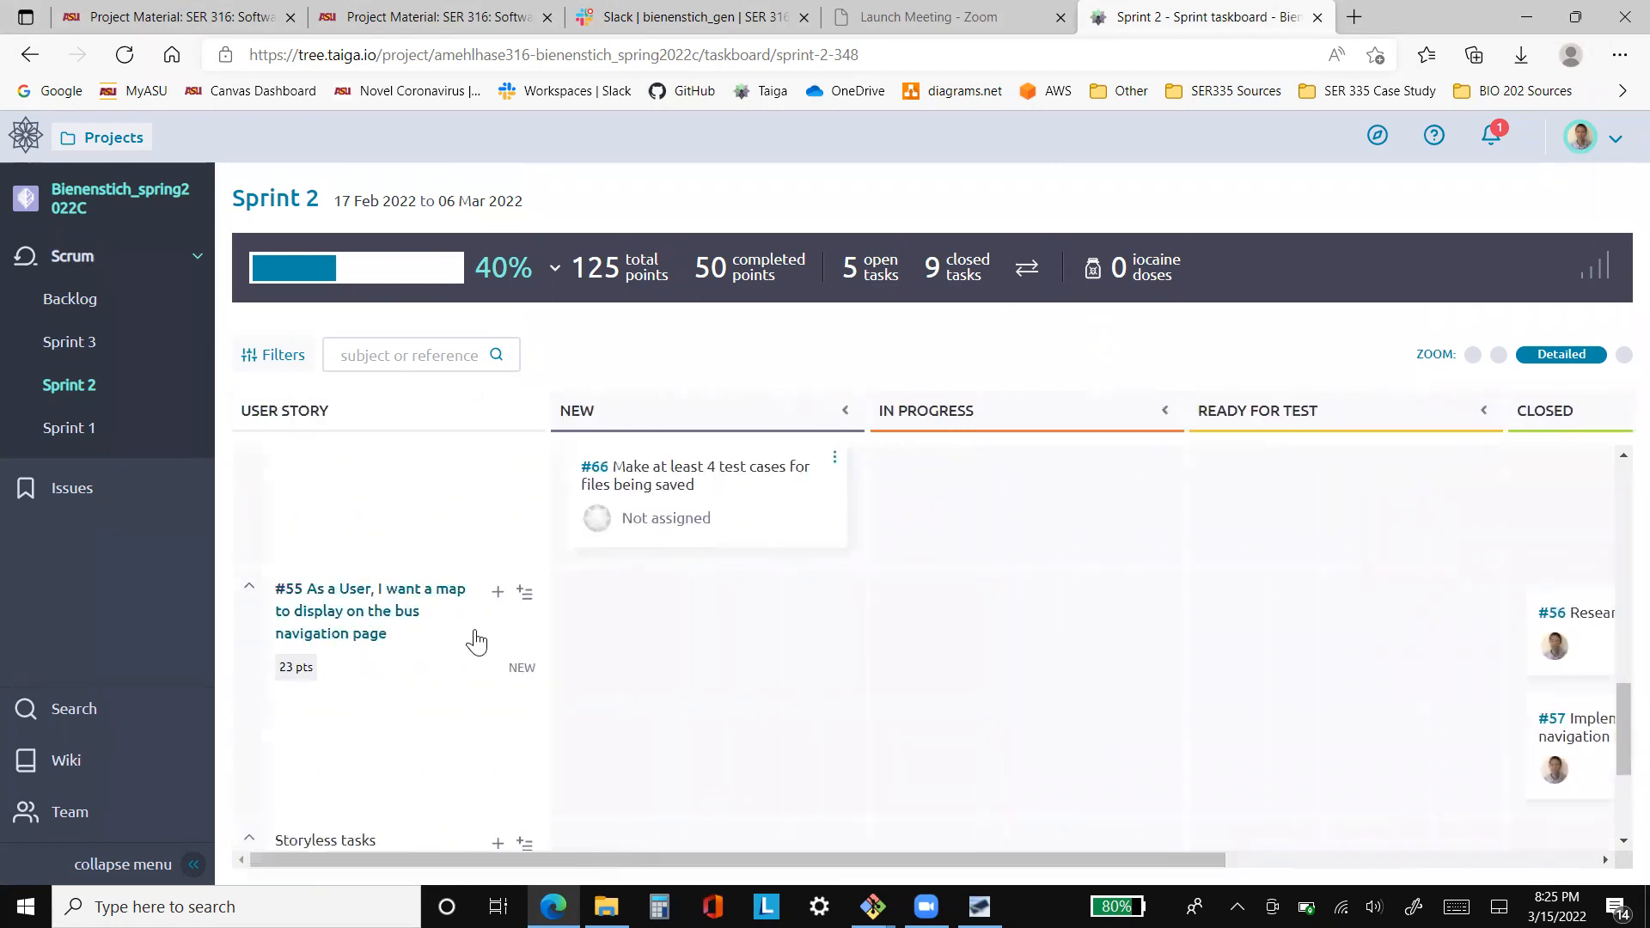
pyautogui.moveTo(862, 820)
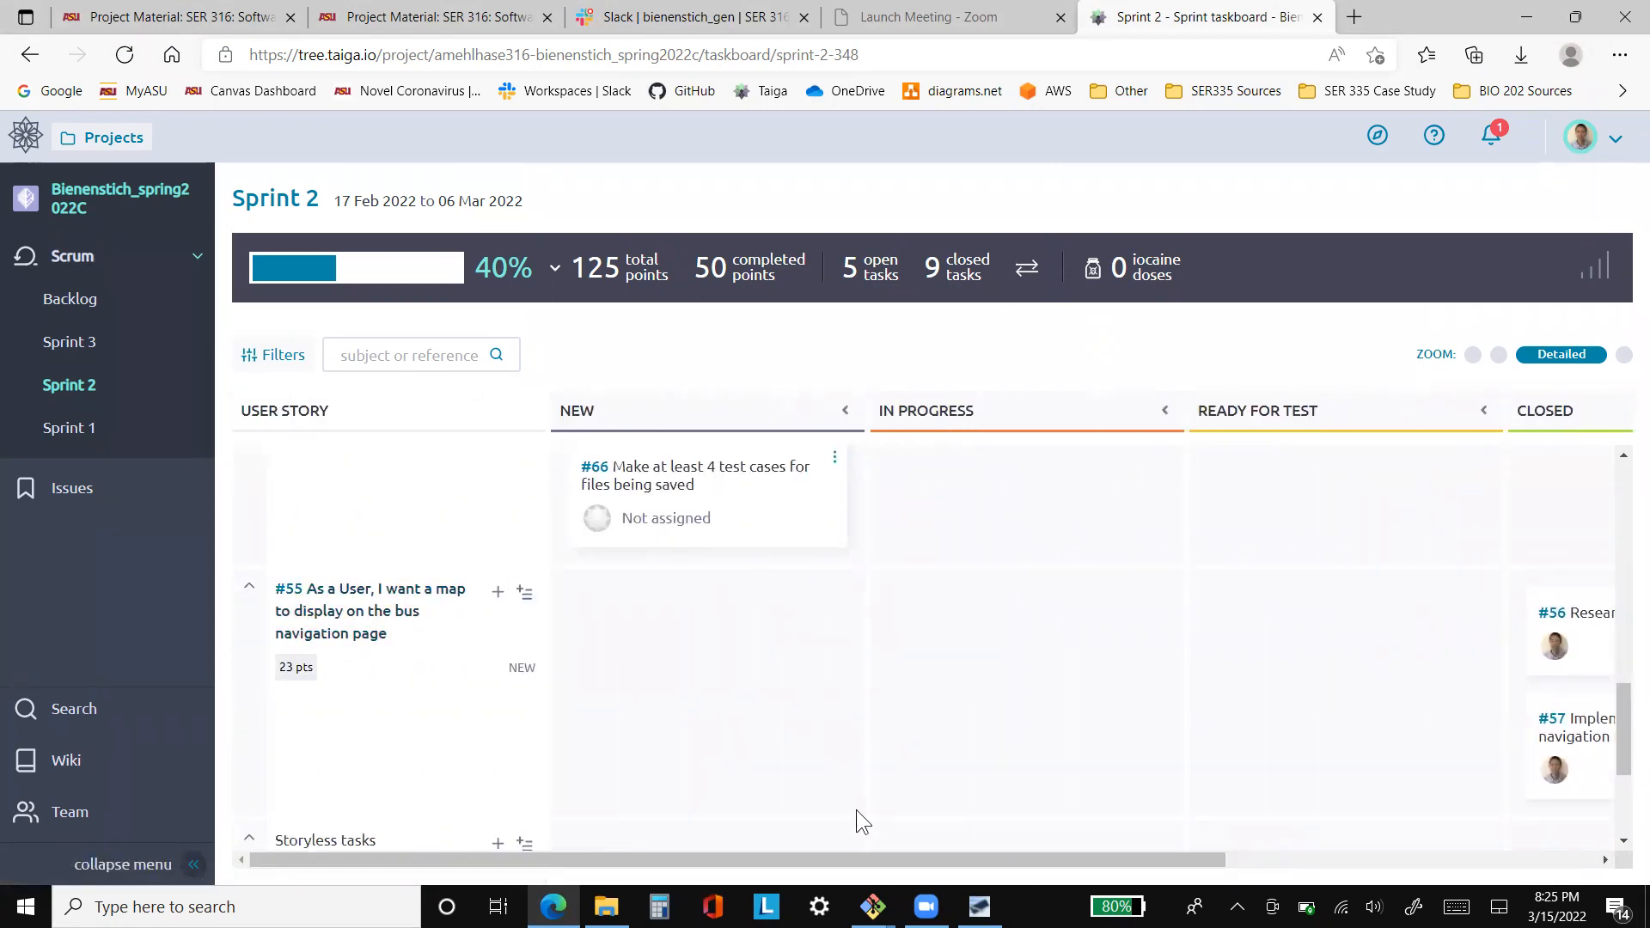